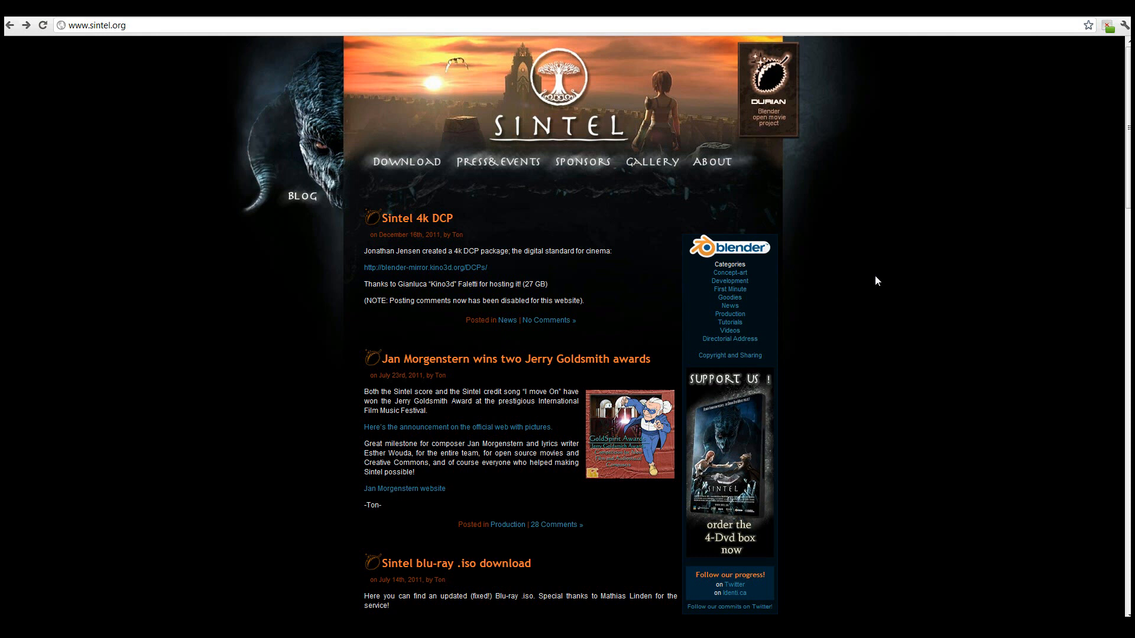
pyautogui.moveTo(608, 314)
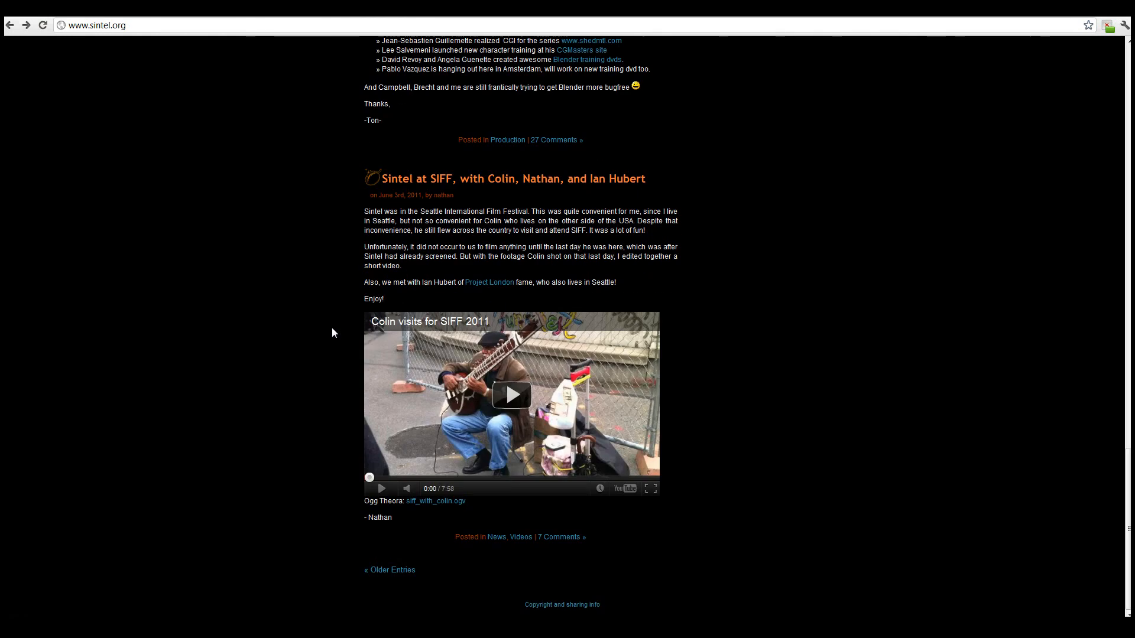
# Go to the Sintel blog's older entries page to find the Sintel Lite 2.57b Update post.
pyautogui.click(389, 570)
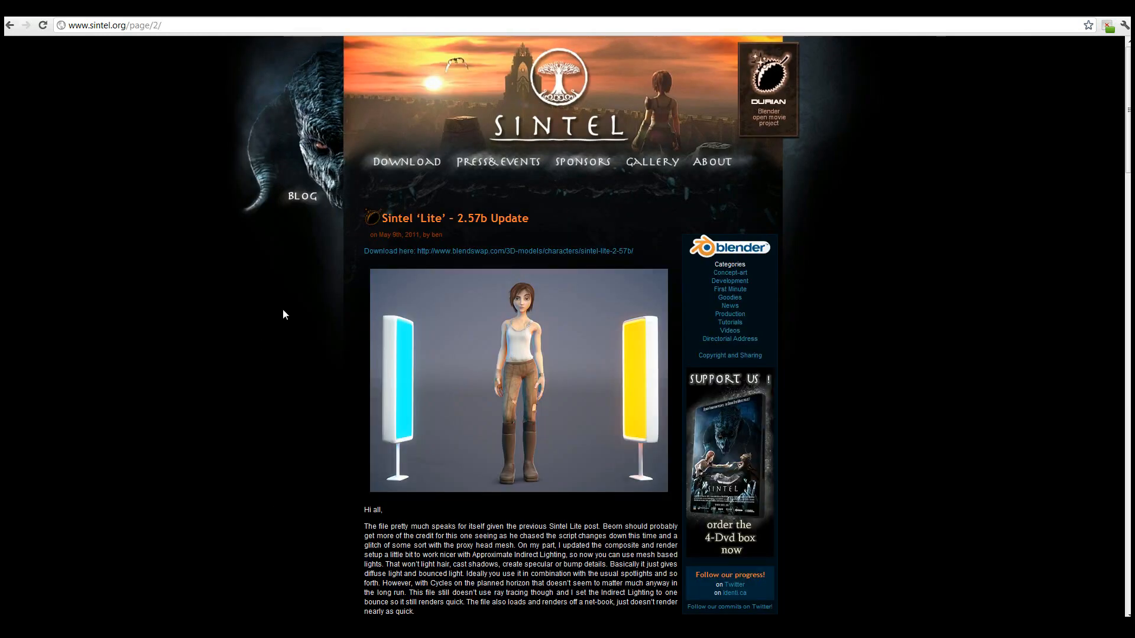
pyautogui.scroll(-3)
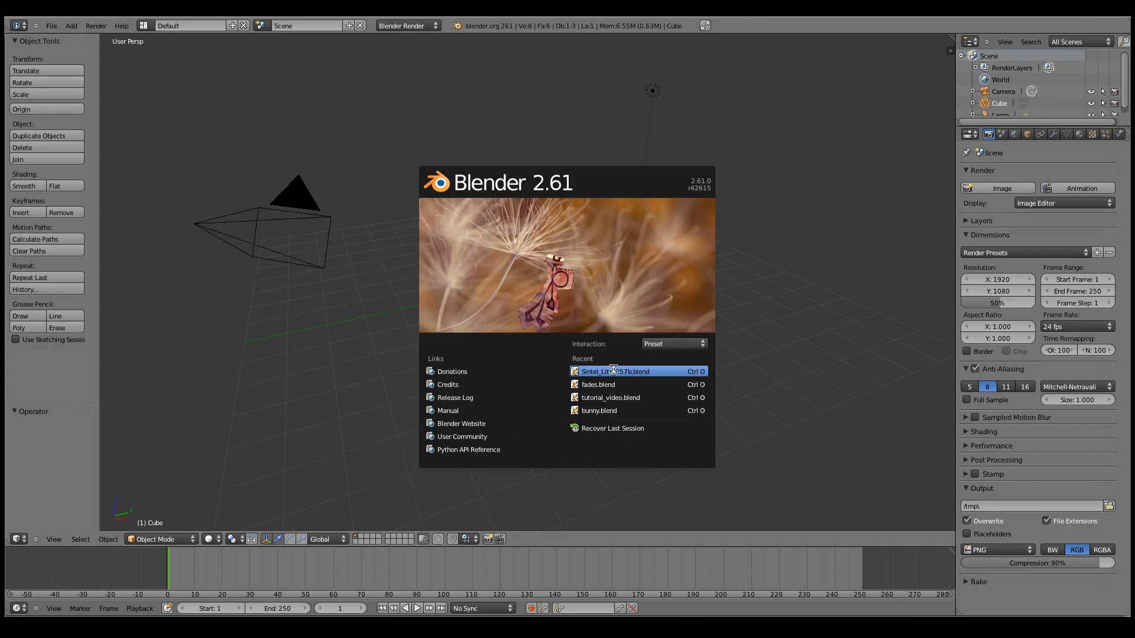
# Open the recent Sintel Lite 2.57b .blend file from Blender's splash screen.
pyautogui.click(616, 372)
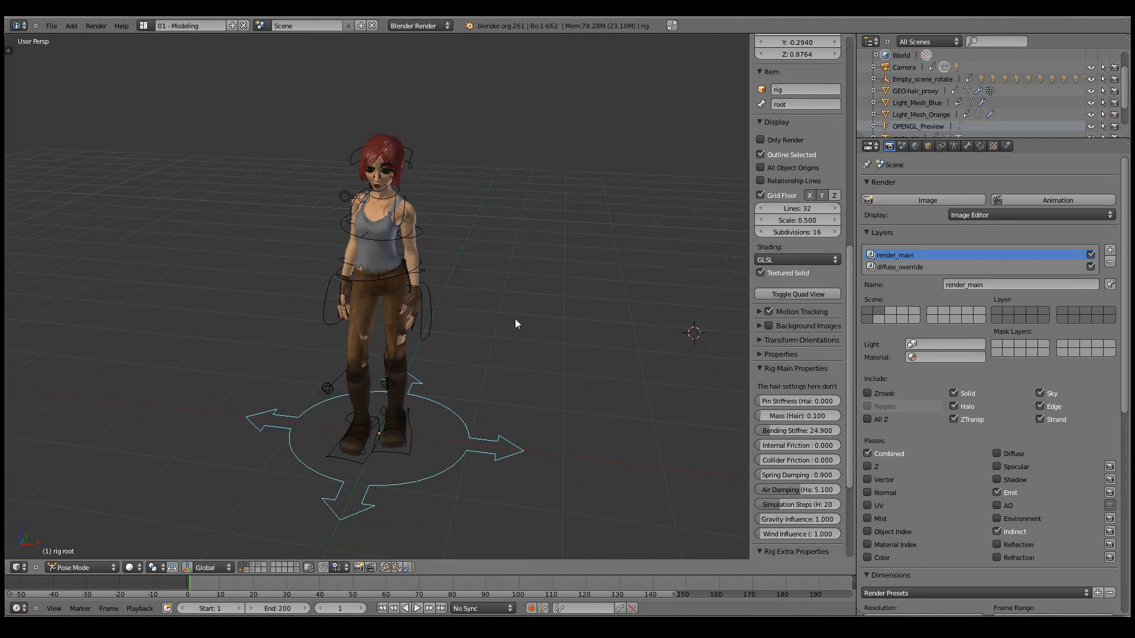
# Hide the Face Main layer, set IK (leg.L) and IK (leg.R) to 0, and show the Leg FK layers.
pyautogui.scroll(-3)
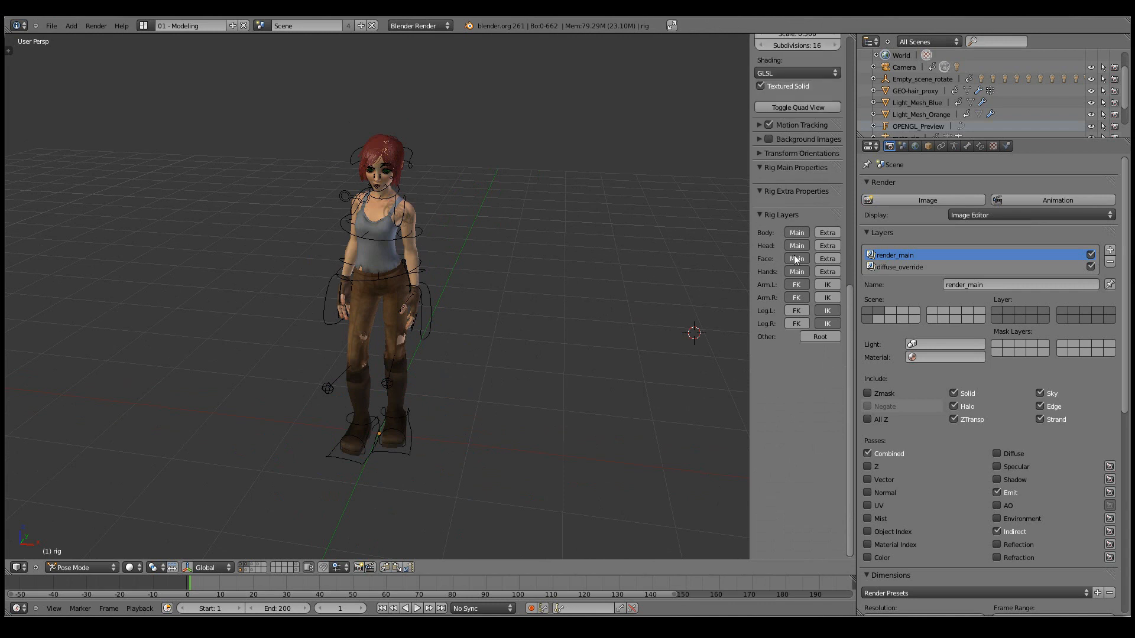
pyautogui.click(796, 259)
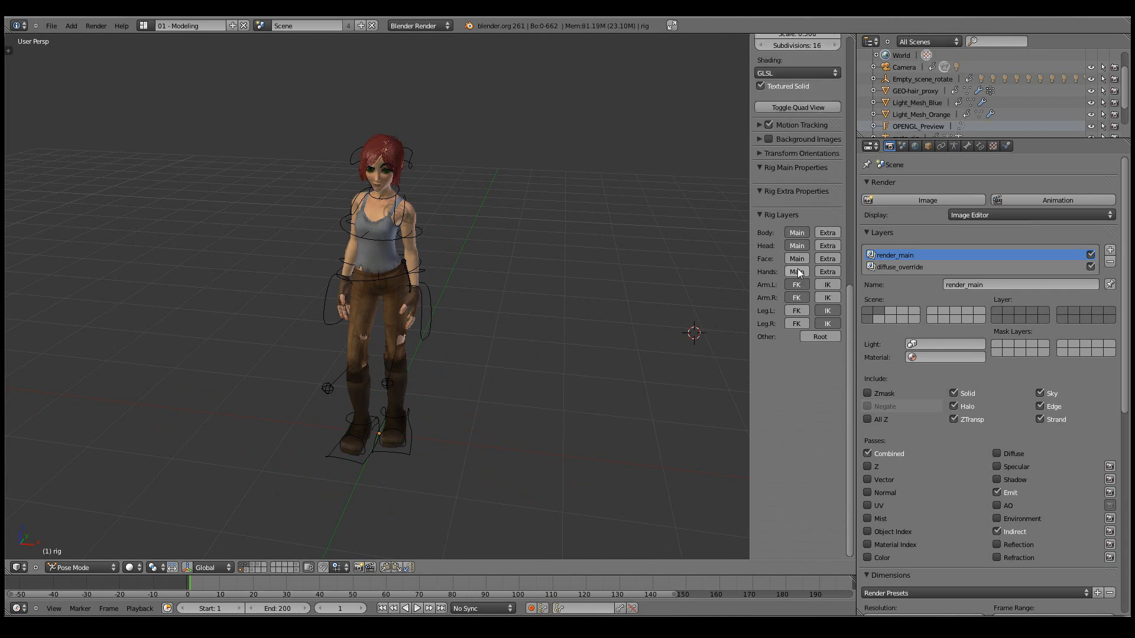
pyautogui.moveTo(797, 272)
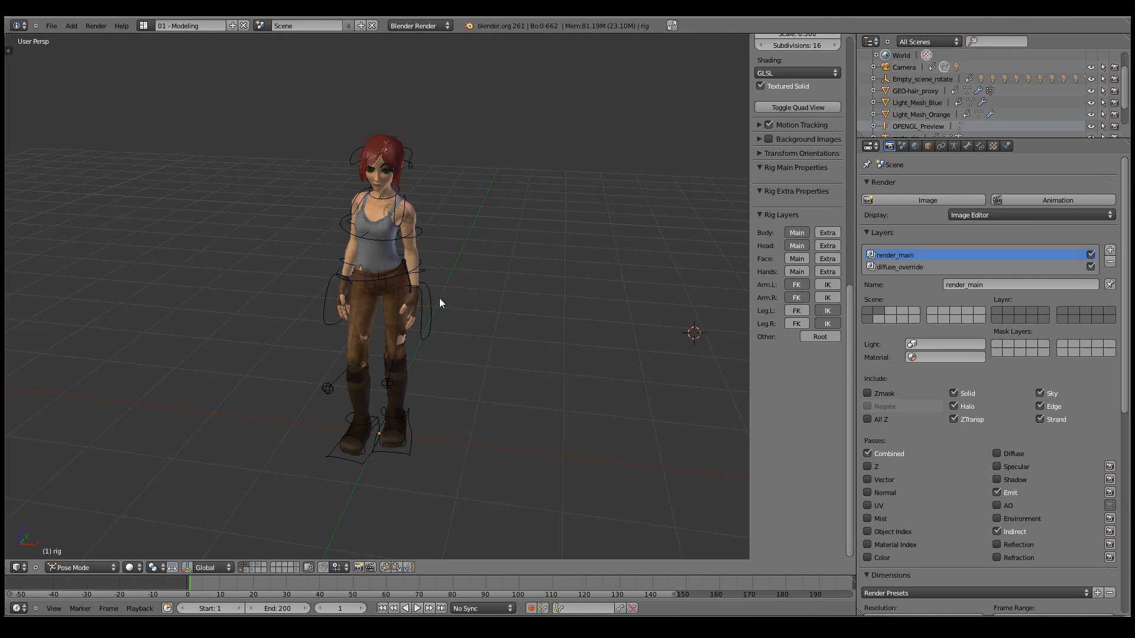
pyautogui.moveTo(406, 357)
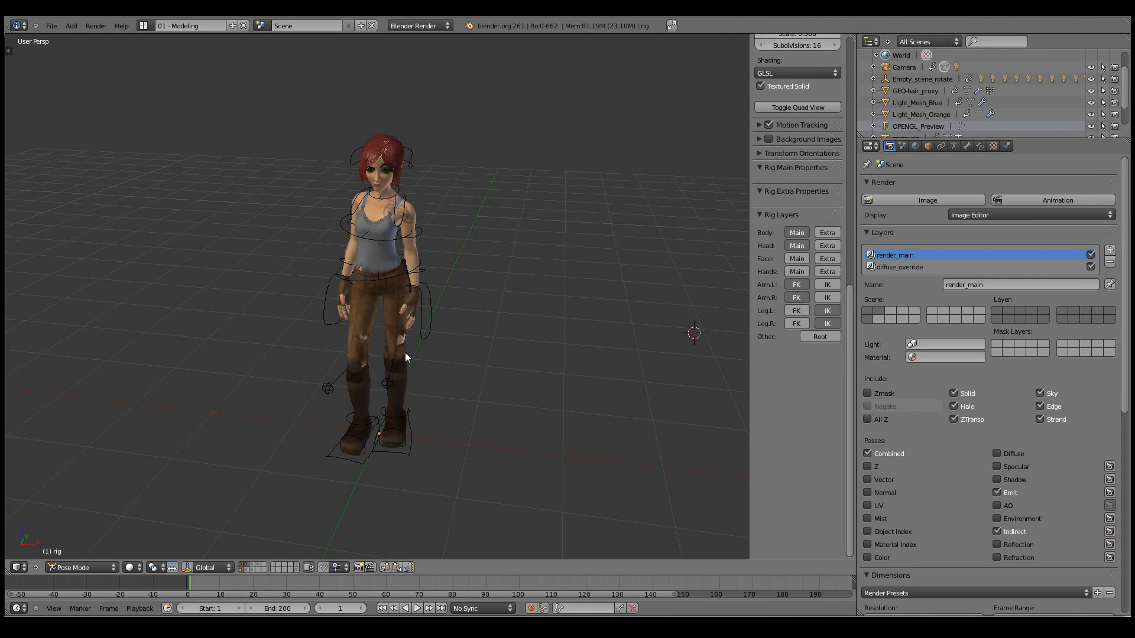
pyautogui.click(387, 382)
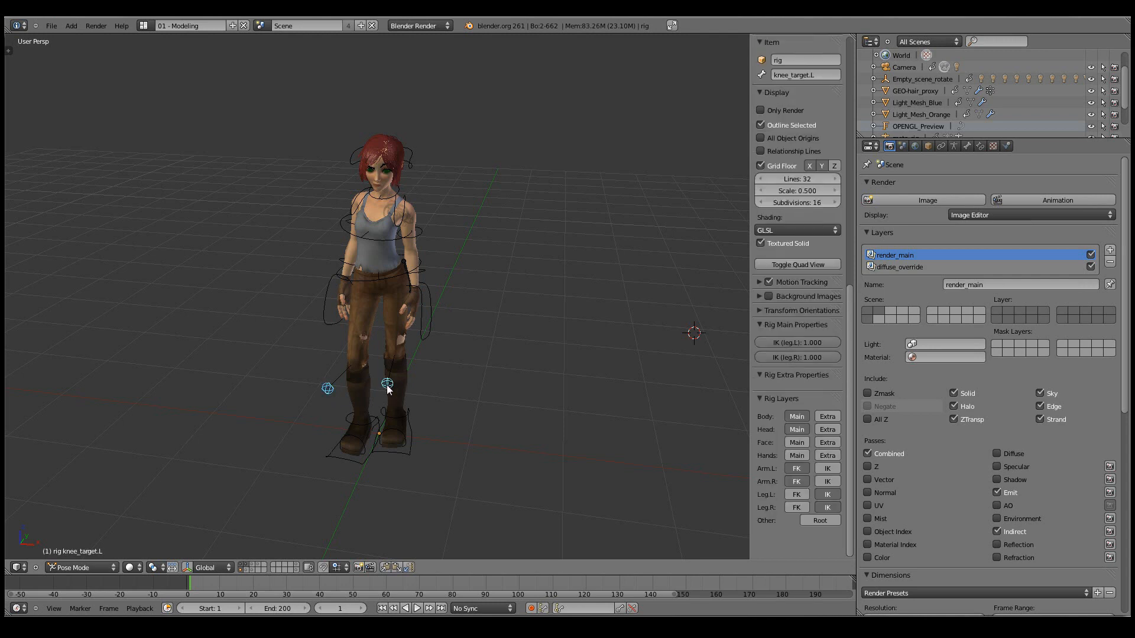
pyautogui.moveTo(803, 343); pyautogui.dragTo(789, 342)
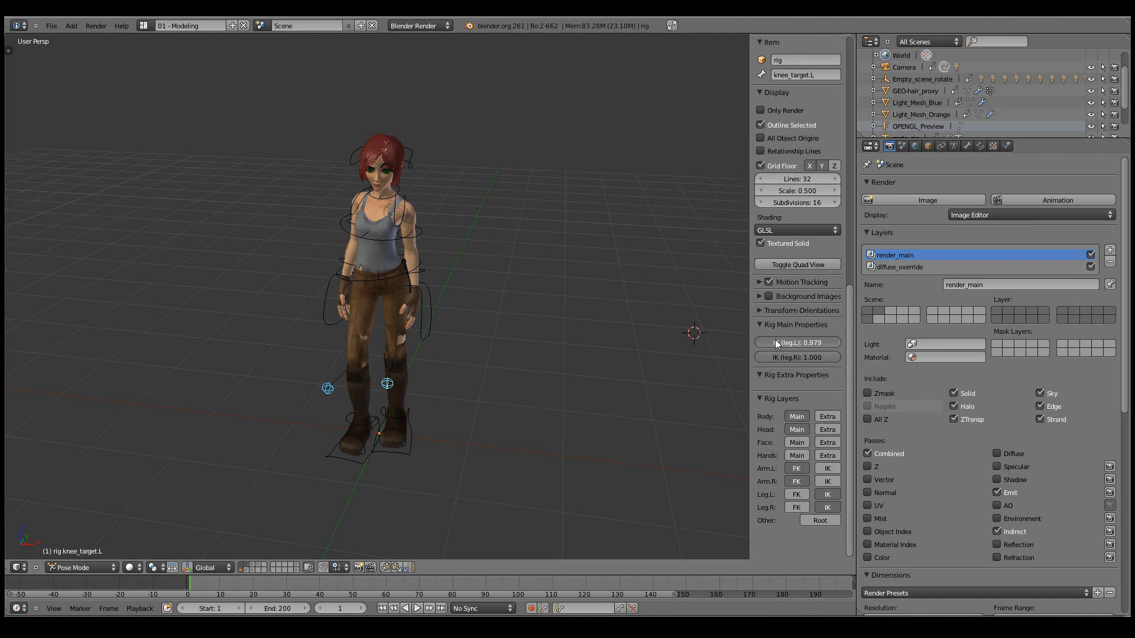
pyautogui.moveTo(817, 342); pyautogui.dragTo(760, 342)
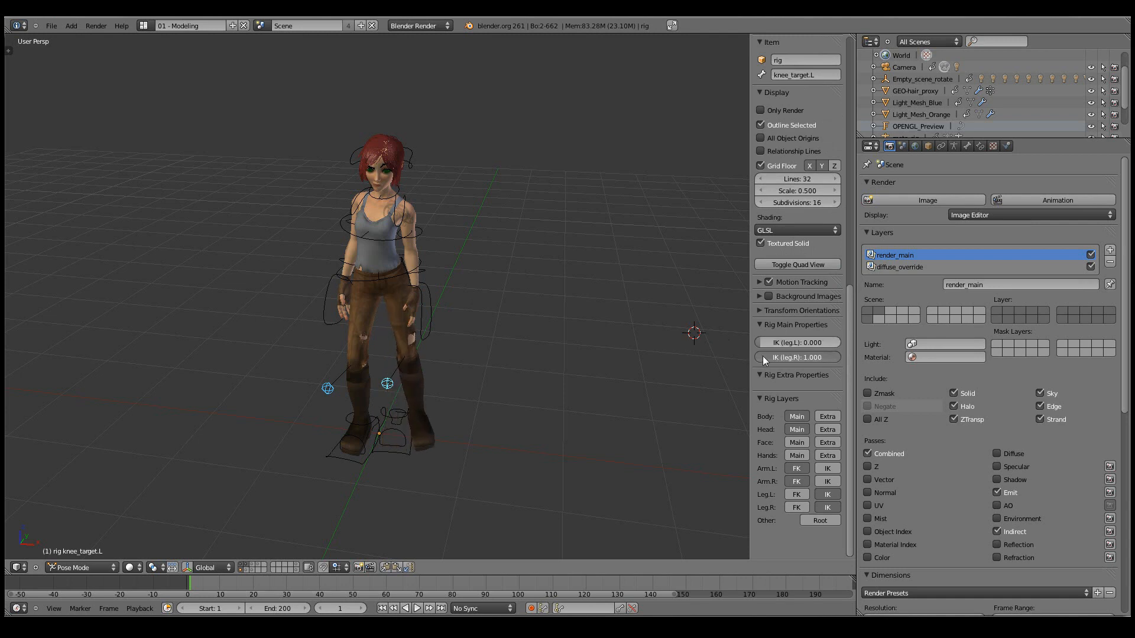
pyautogui.click(797, 357)
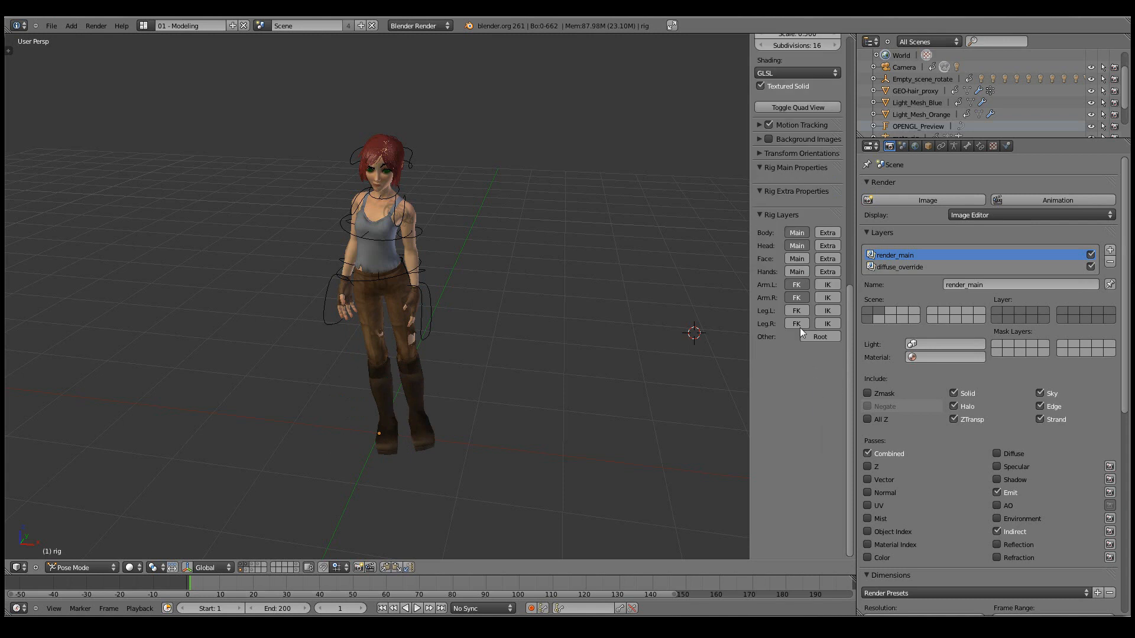
pyautogui.click(797, 310)
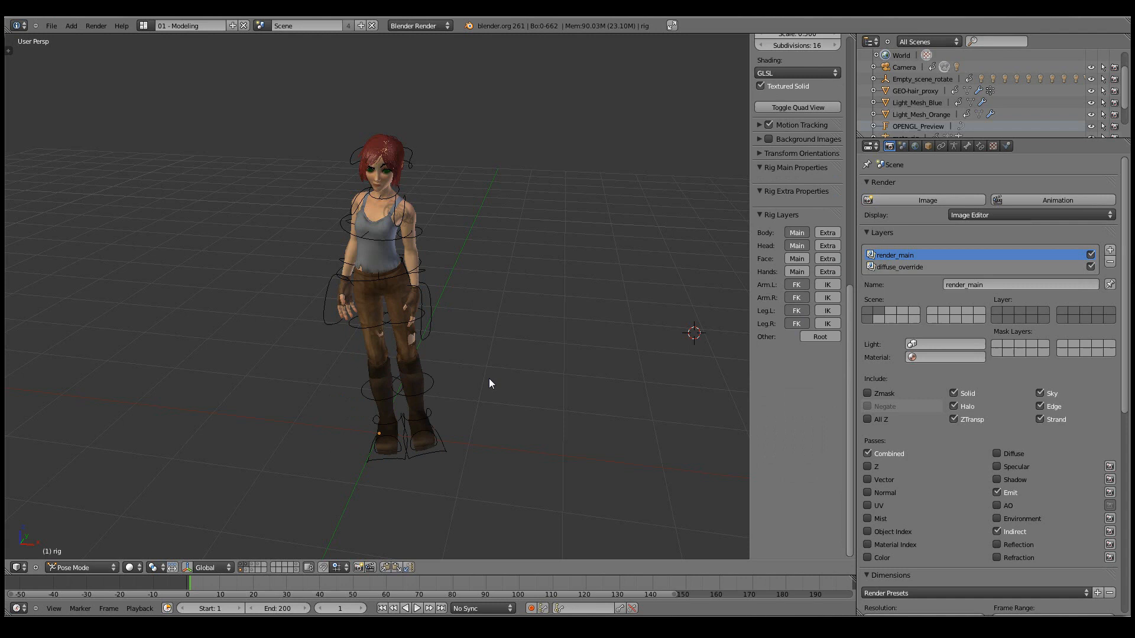
pyautogui.moveTo(473, 348)
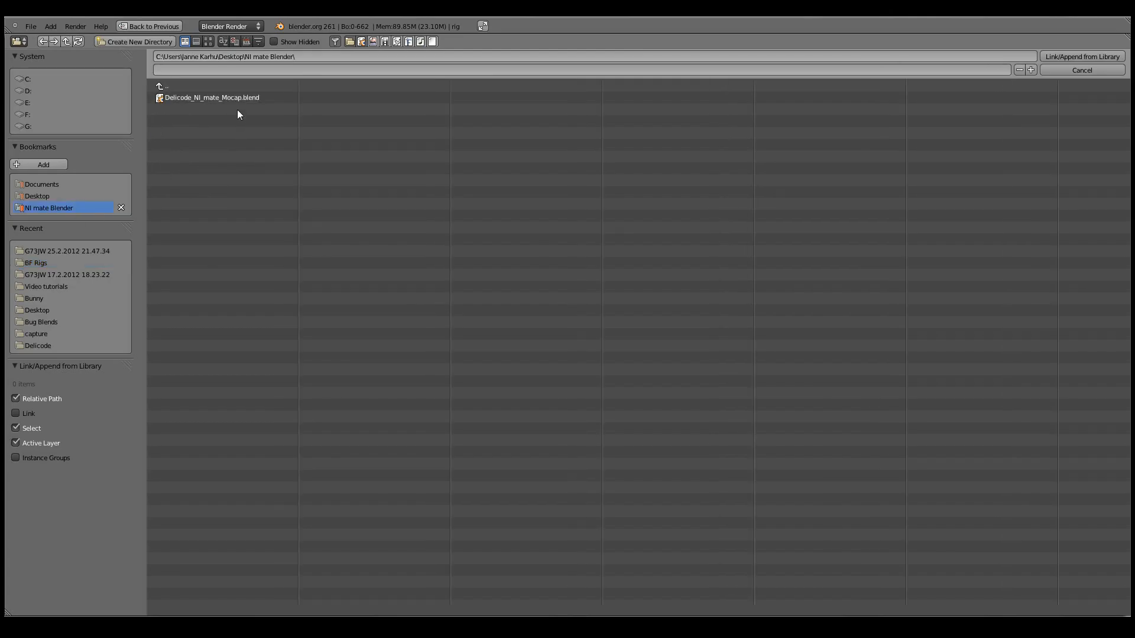
# Append every object except the Result armature from Delicode_NI_mate_Mocap.blend.
pyautogui.click(212, 97)
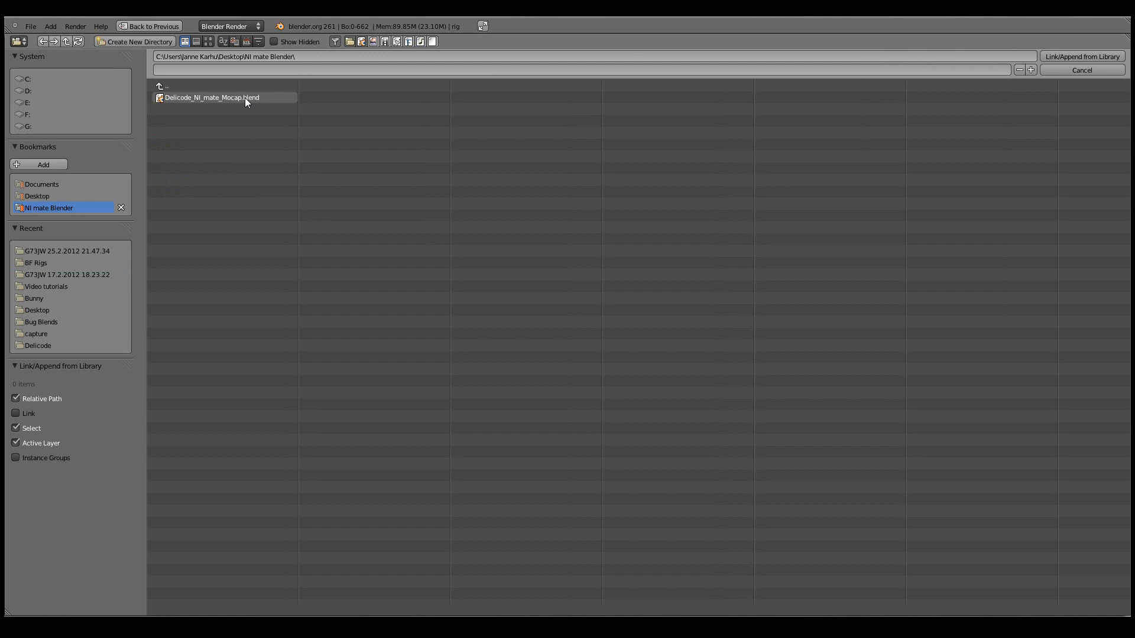
pyautogui.doubleClick(212, 96)
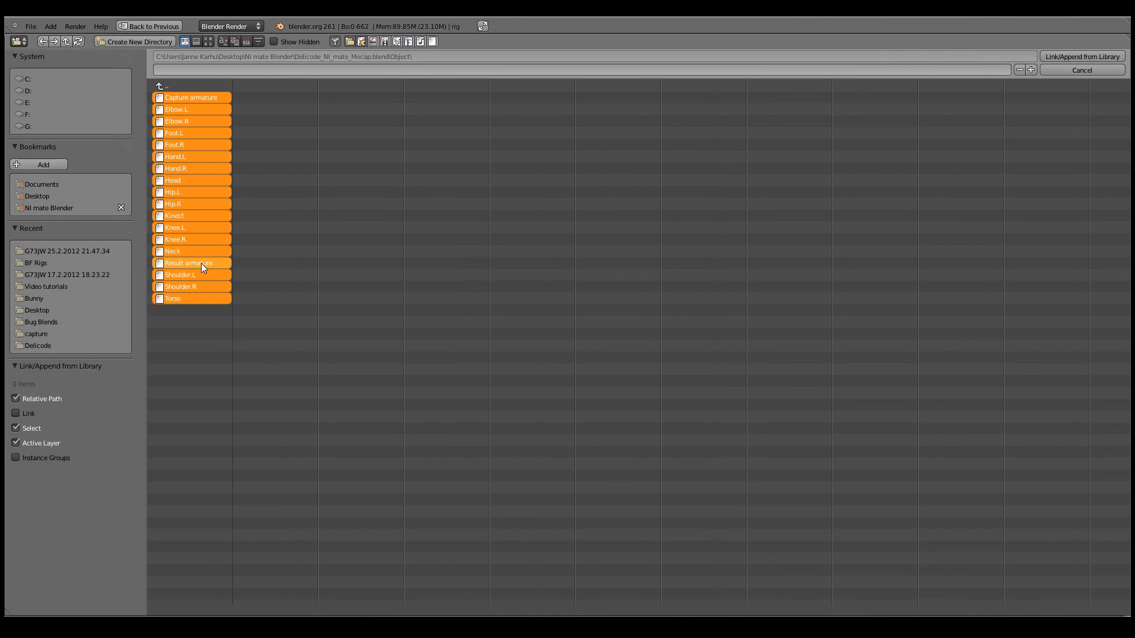
pyautogui.click(188, 262)
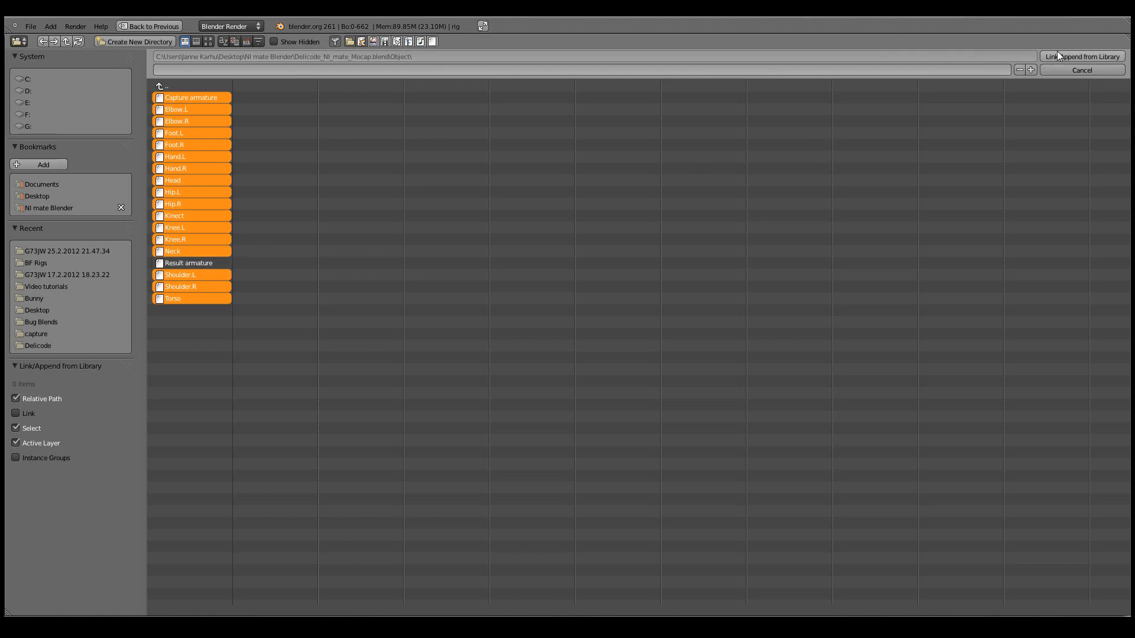
pyautogui.click(1081, 57)
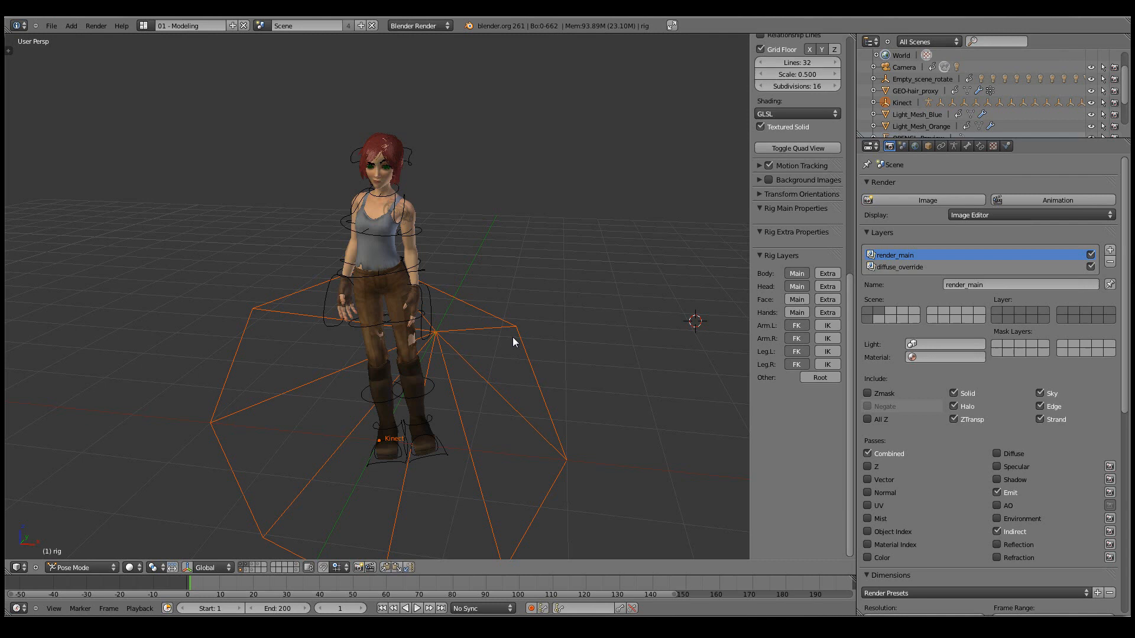
# Position the Kinect object in top view so the capture skeleton stands upright beside Sintel.
pyautogui.scroll(-3)
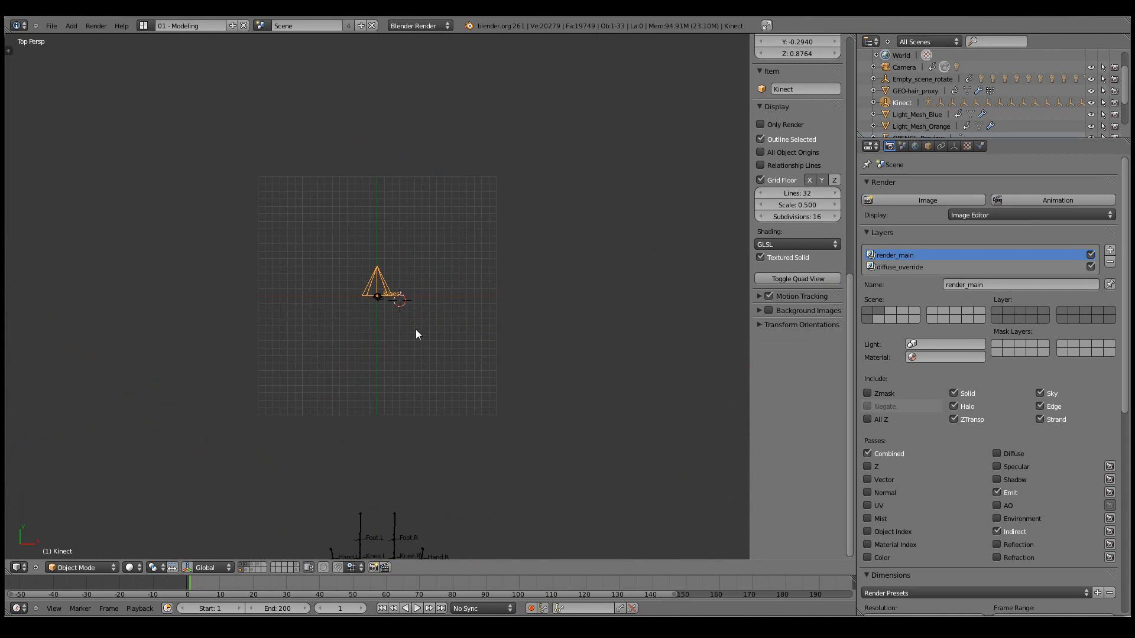
pyautogui.moveTo(416, 334); pyautogui.dragTo(325, 374)
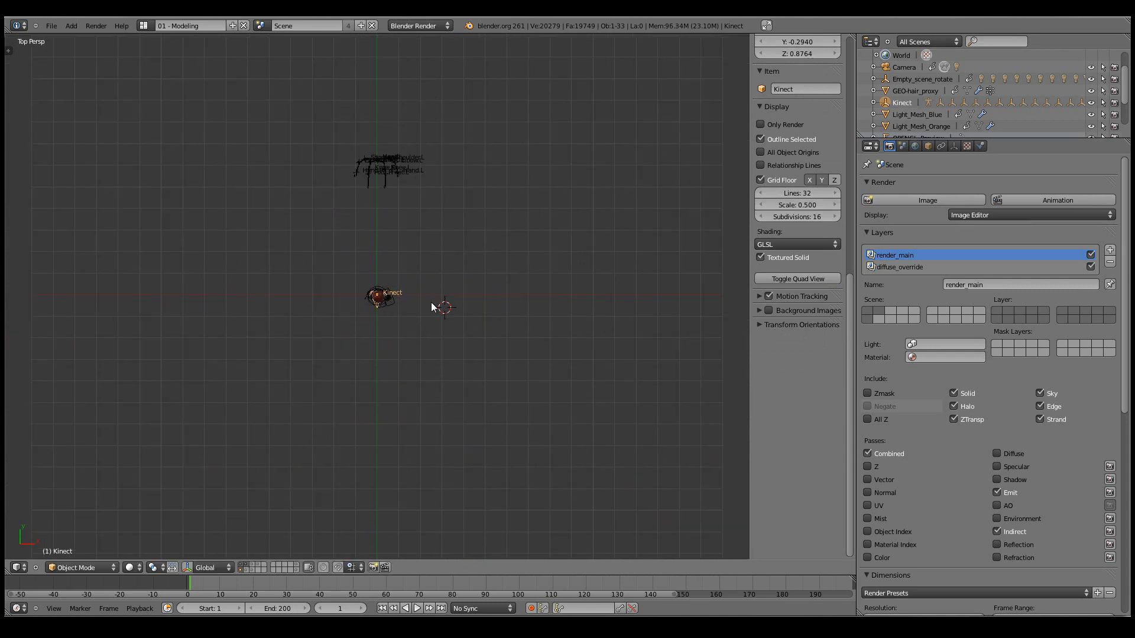
pyautogui.press('1')
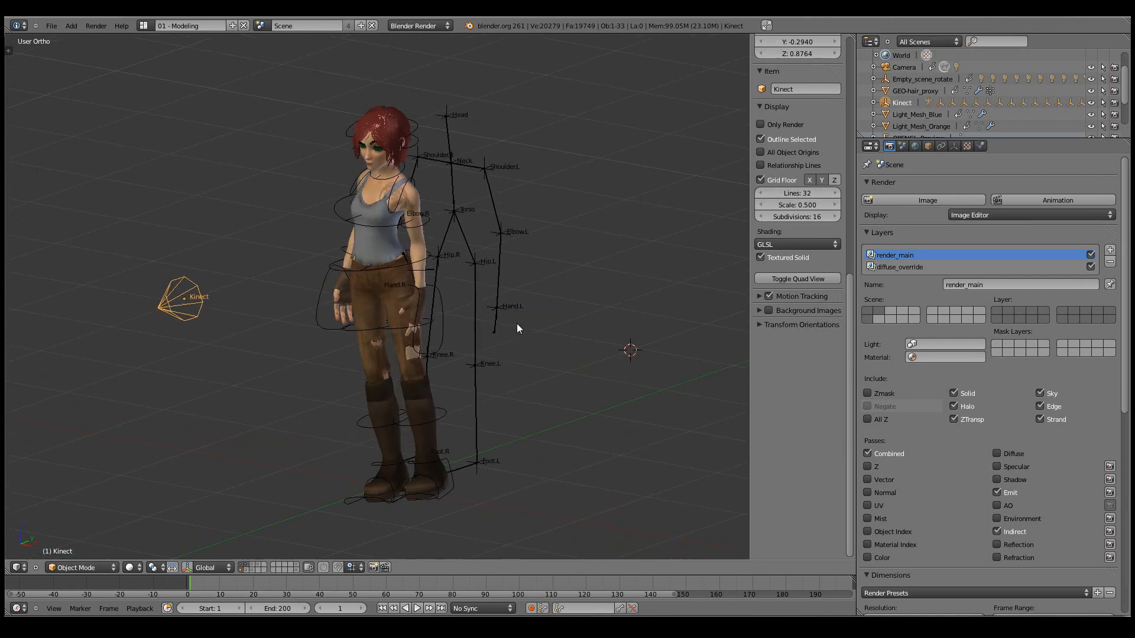
pyautogui.moveTo(518, 328); pyautogui.dragTo(272, 242)
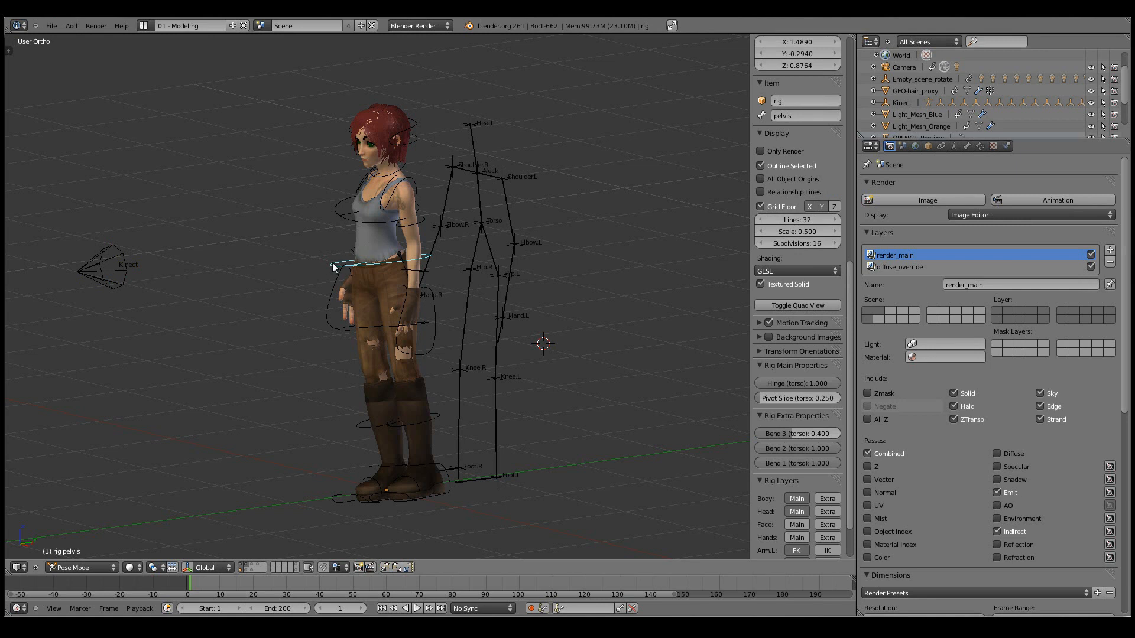
pyautogui.moveTo(331, 270)
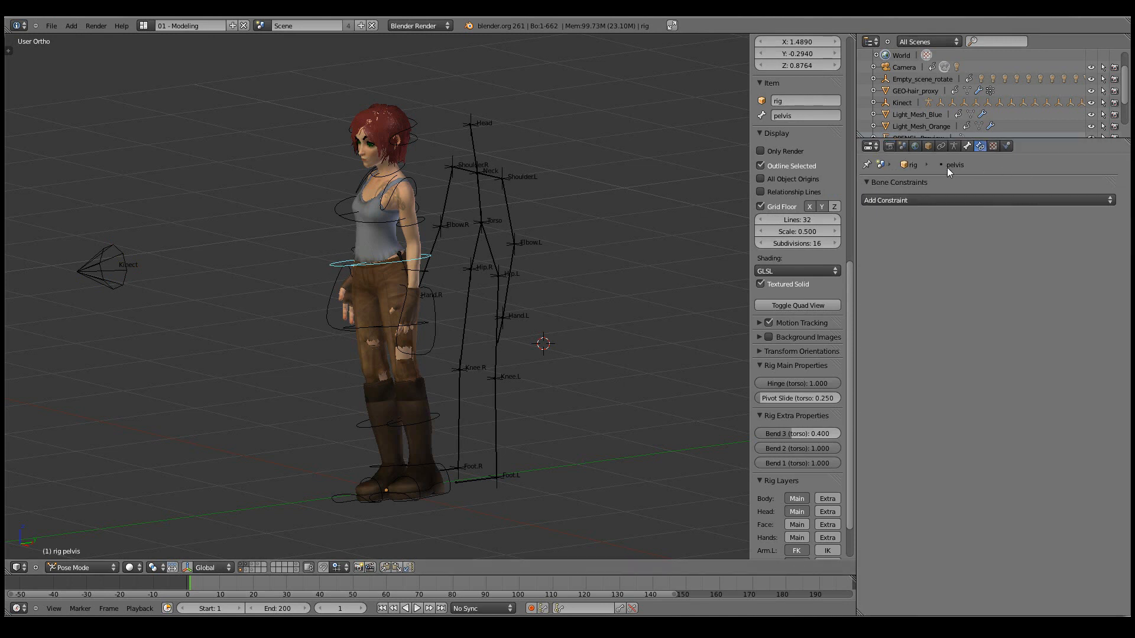
# Add a Copy Location constraint to the pelvis targeting the Capture armature's Torso bone.
pyautogui.click(986, 200)
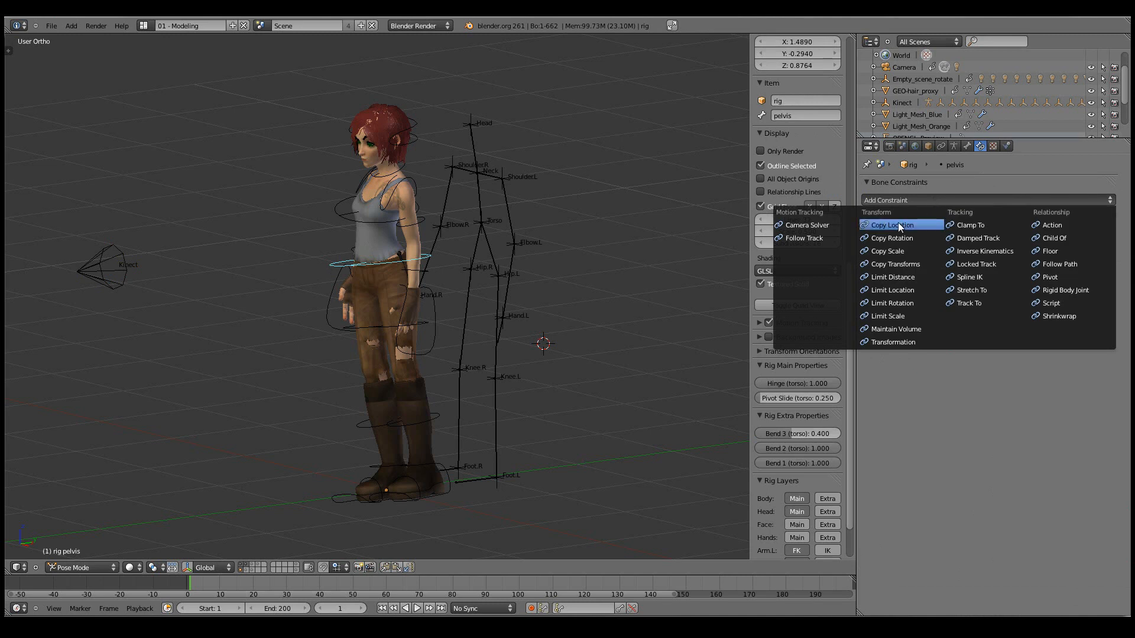
pyautogui.click(890, 224)
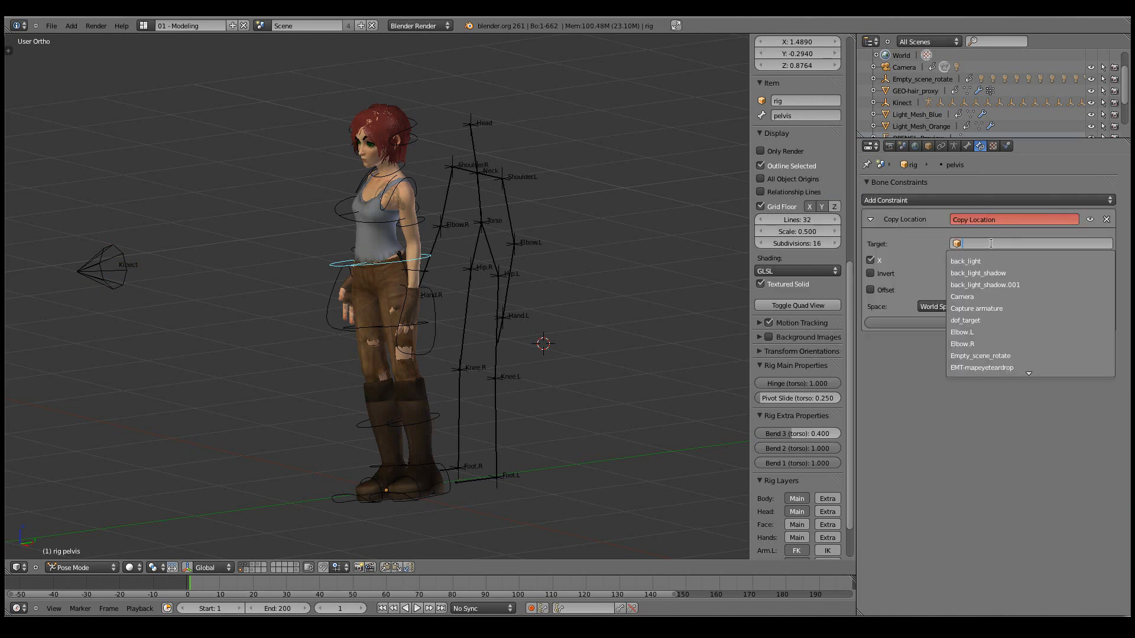
pyautogui.write('ca')
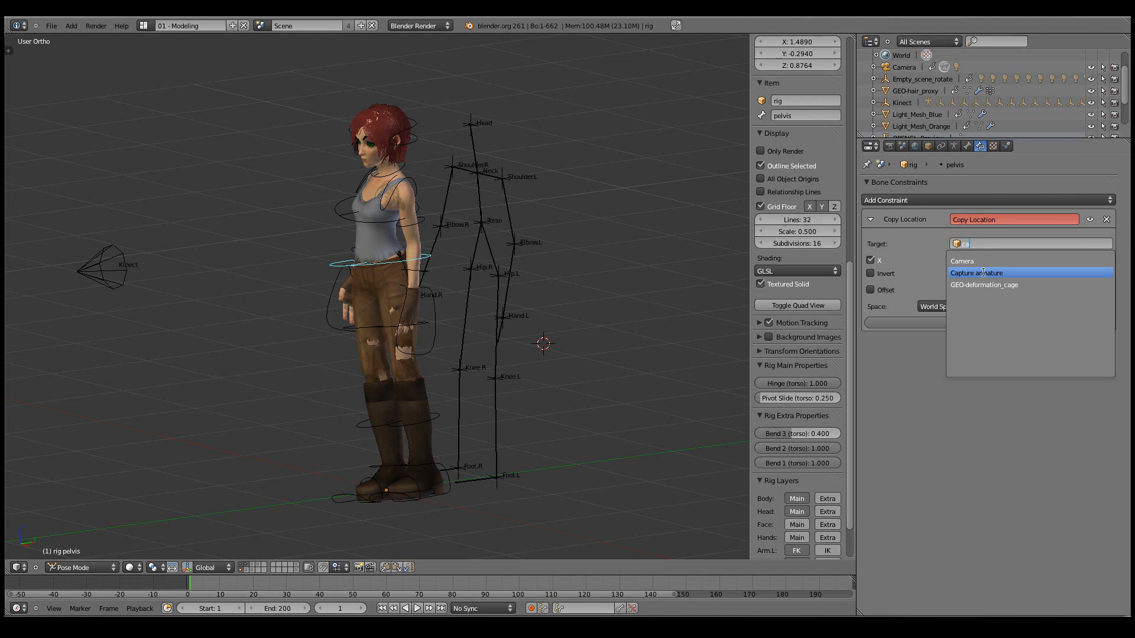
pyautogui.click(976, 273)
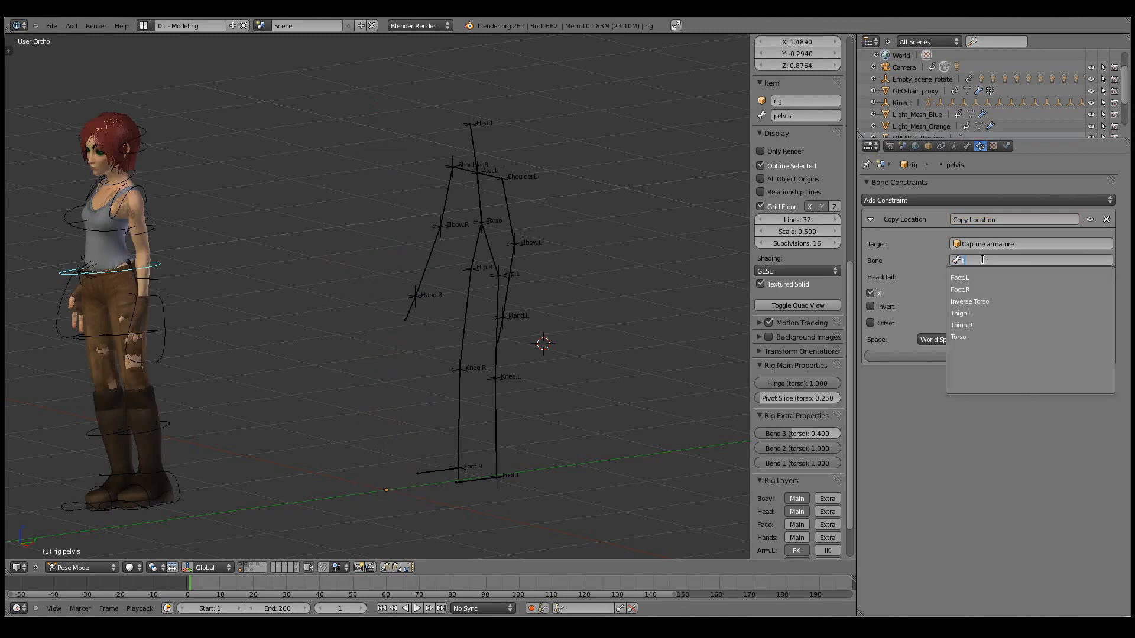
pyautogui.moveTo(957, 338)
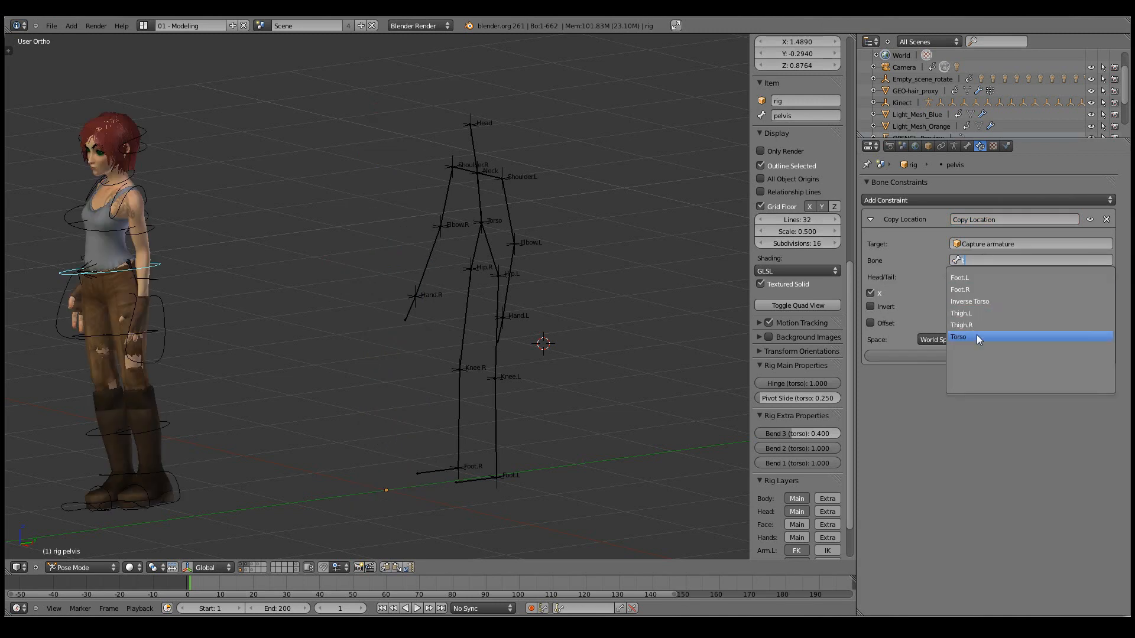
pyautogui.click(957, 336)
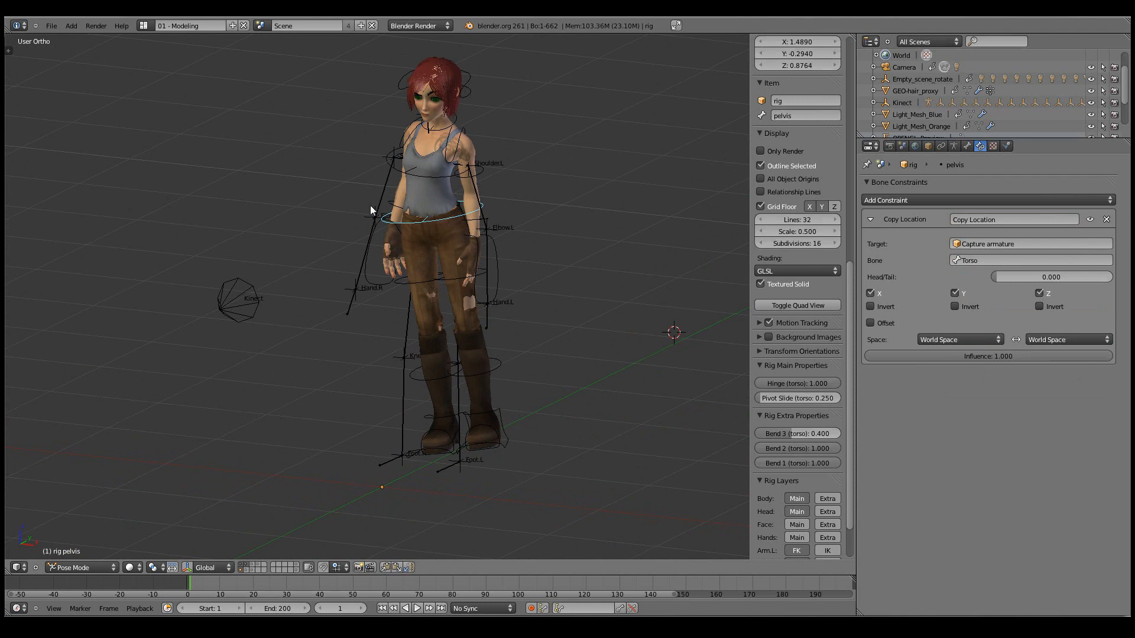
pyautogui.moveTo(910, 192)
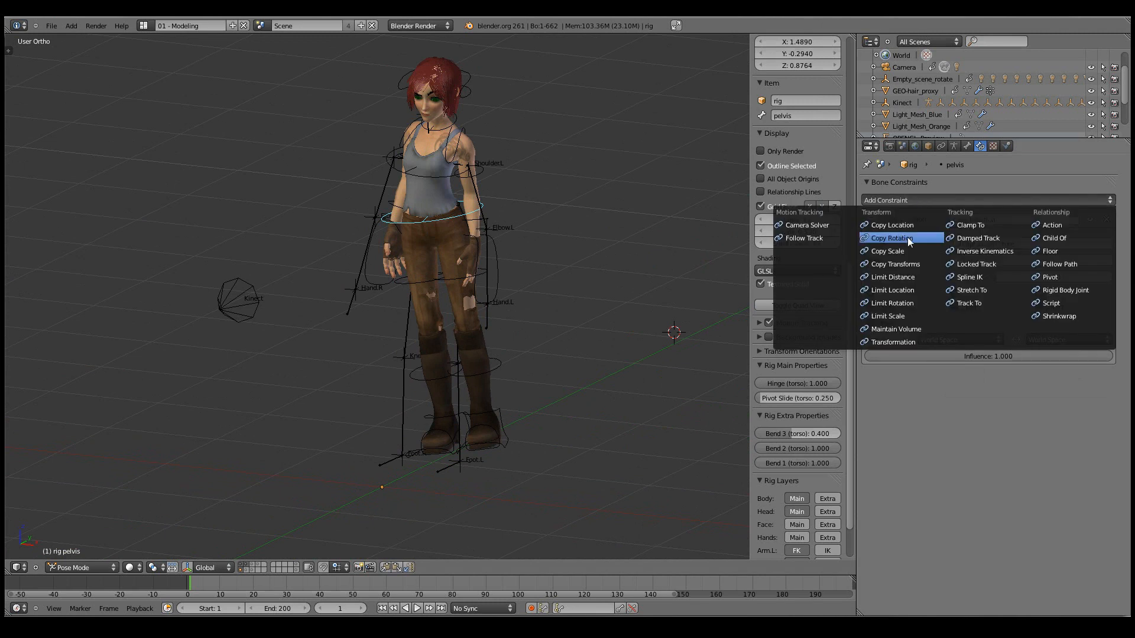
# Add a pelvis Copy Rotation constraint from the Capture armature's Torso bone with X inverted.
pyautogui.click(890, 237)
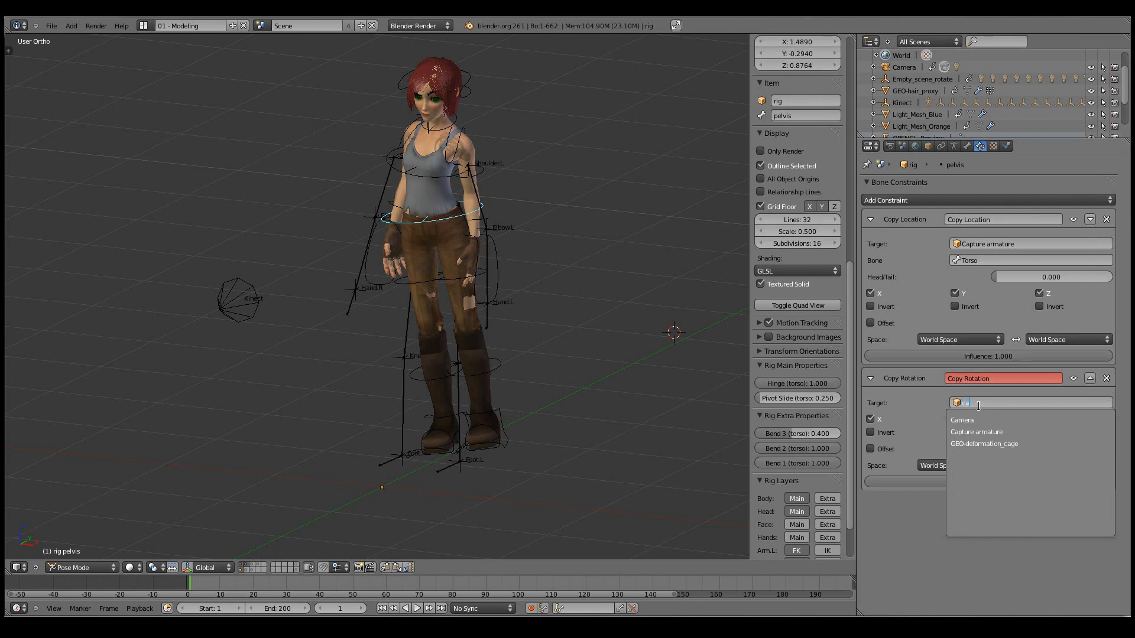
pyautogui.click(977, 432)
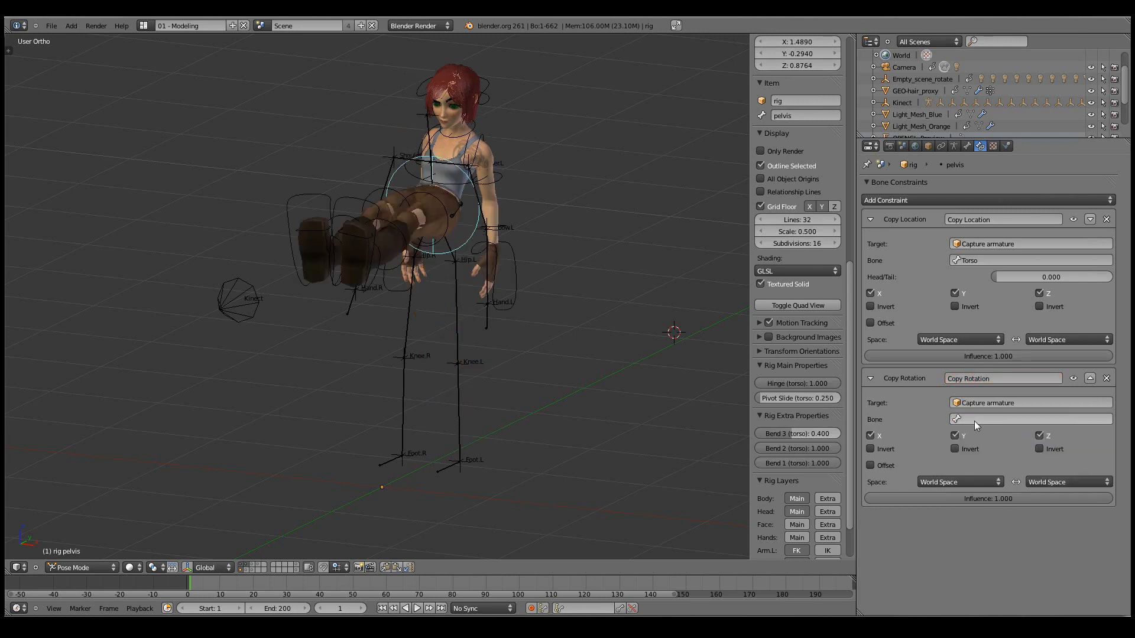
pyautogui.click(1028, 419)
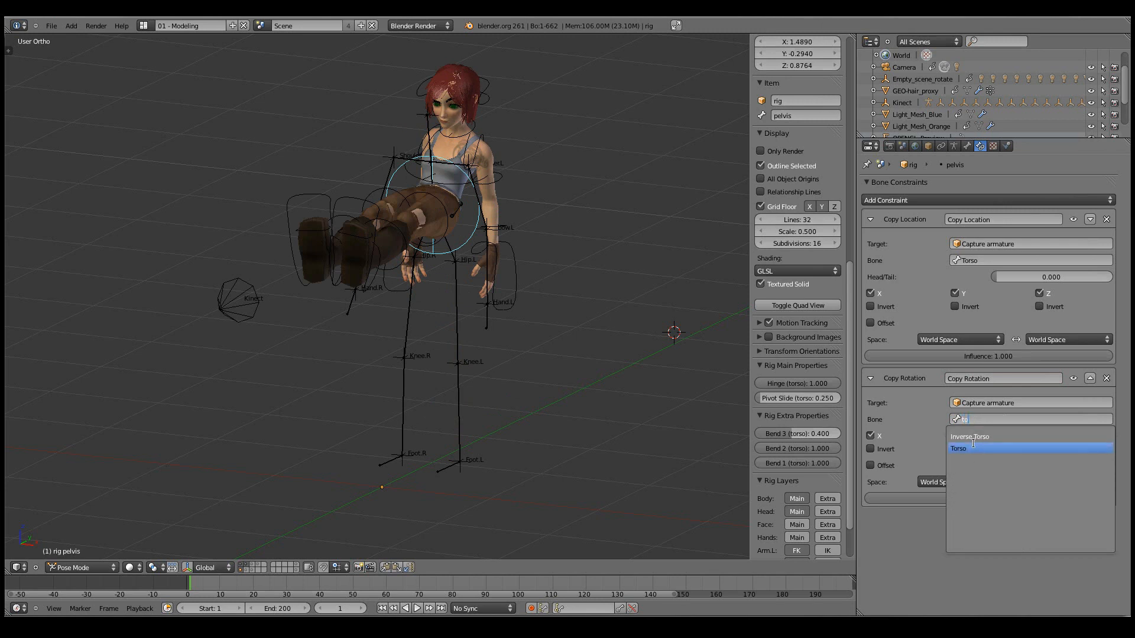
pyautogui.click(958, 448)
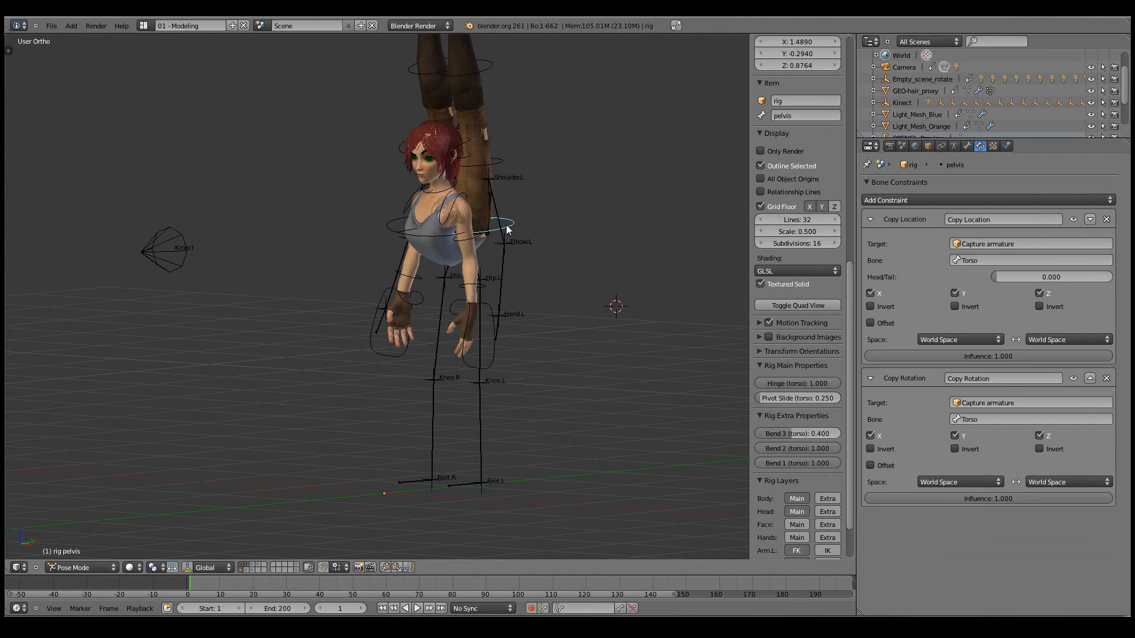
pyautogui.moveTo(492, 239)
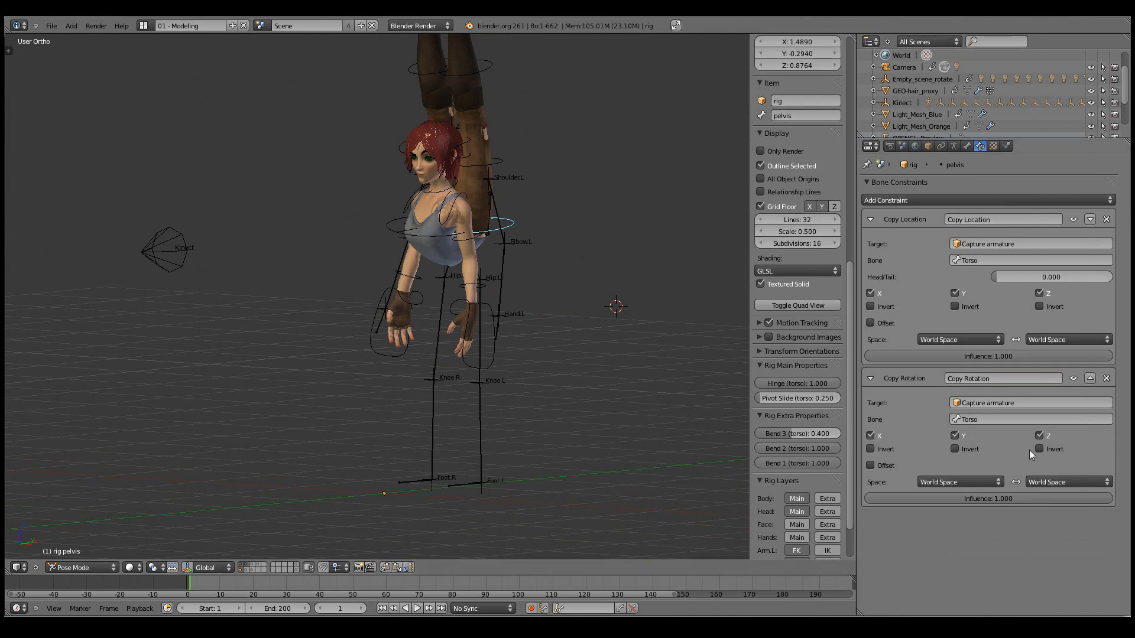
pyautogui.click(870, 435)
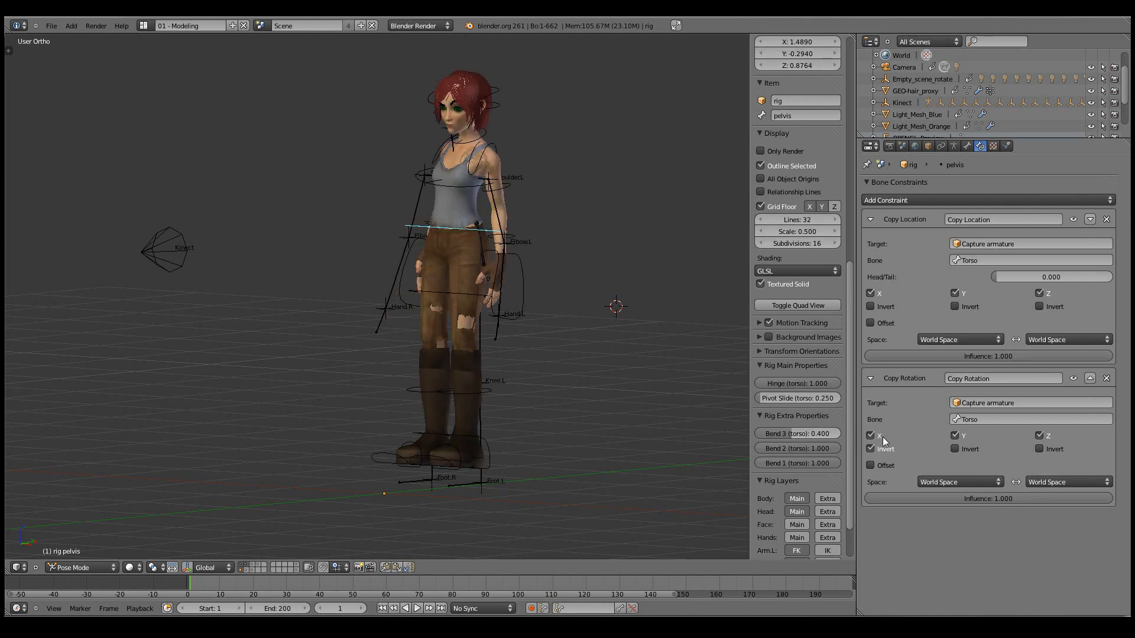
pyautogui.moveTo(871, 435)
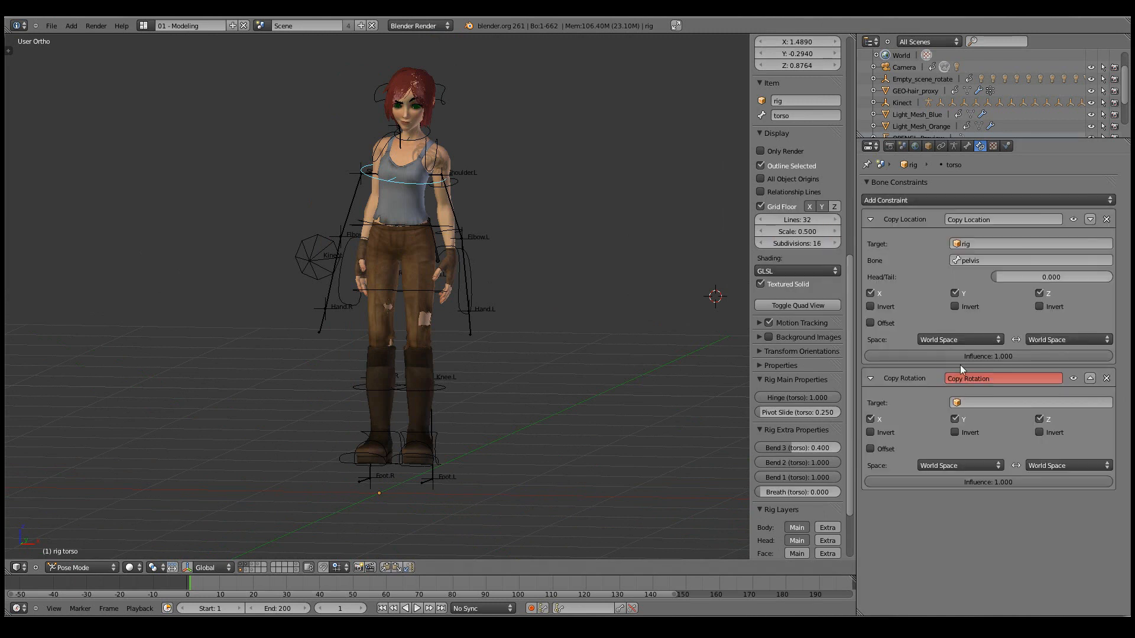
# Point the torso's Copy Rotation constraint at the Capture armature's Torso bone.
pyautogui.click(1027, 402)
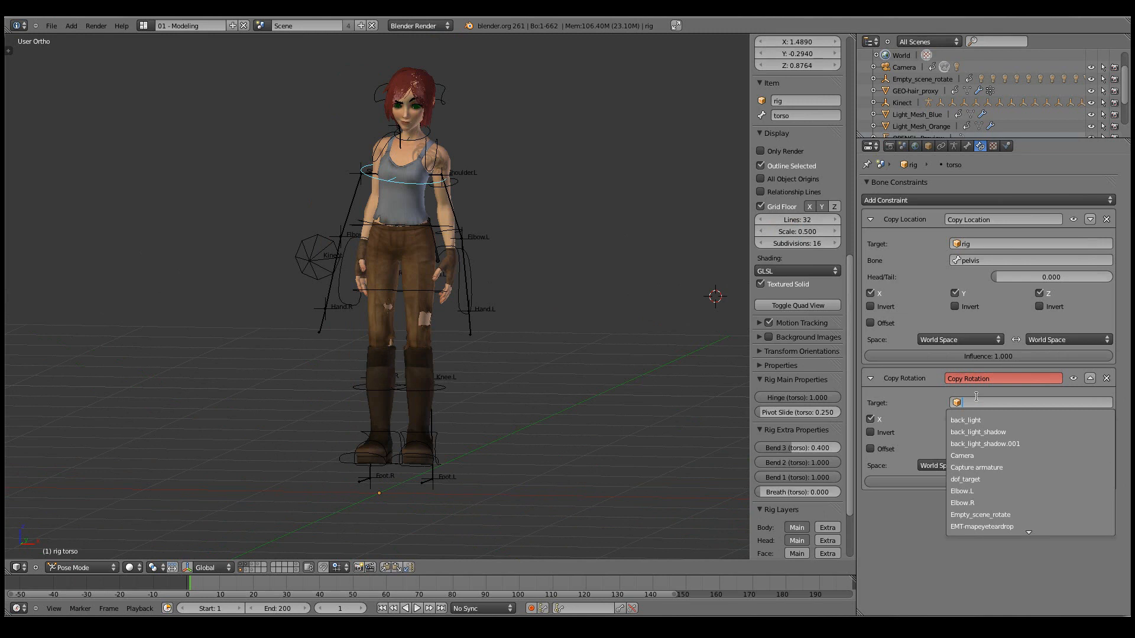
pyautogui.write('ca')
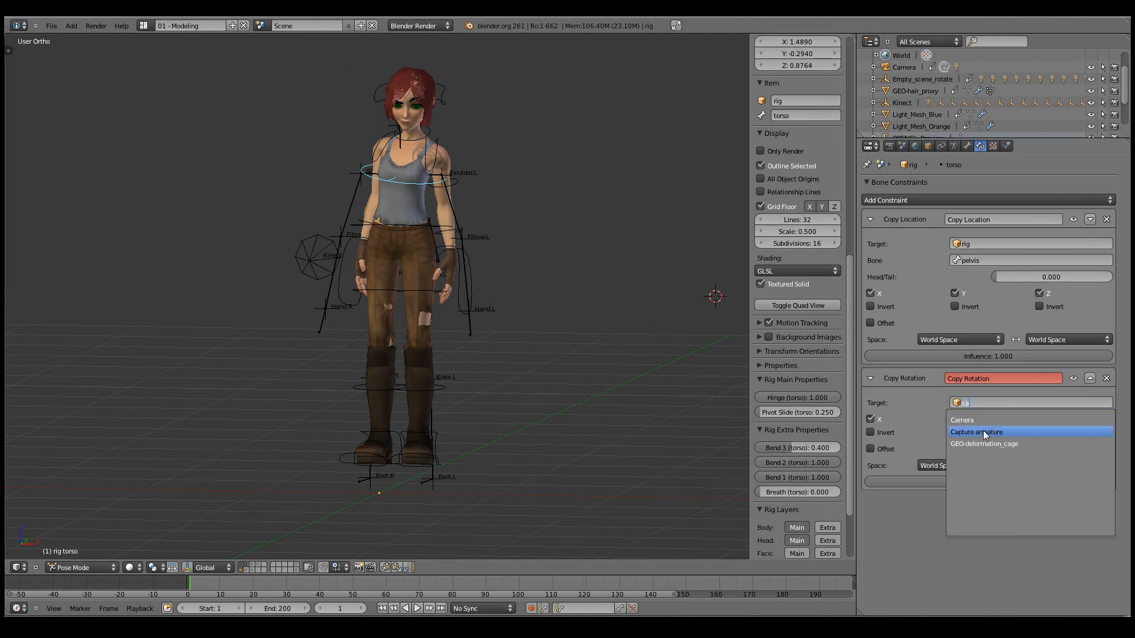
pyautogui.click(975, 432)
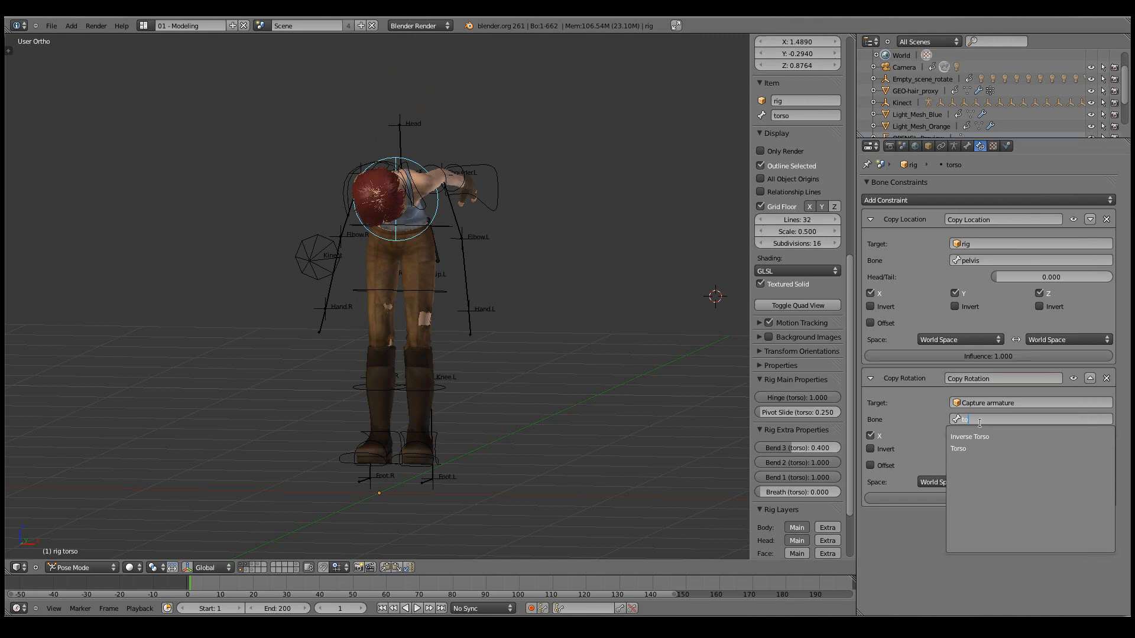
pyautogui.click(958, 448)
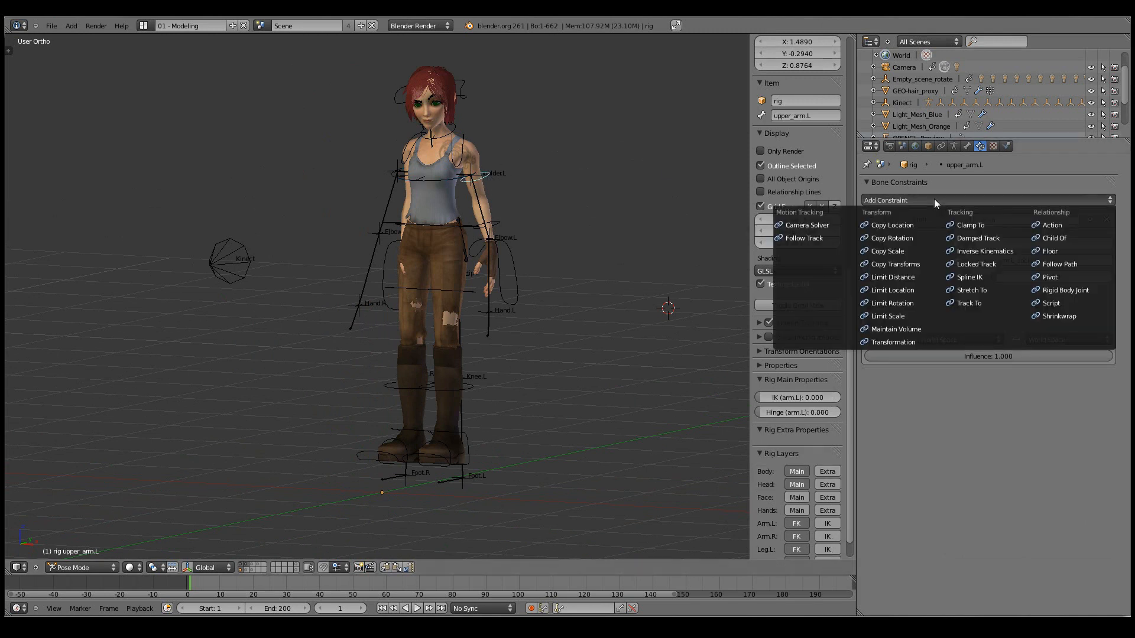
# Add a Copy Rotation constraint to upper_arm.L from the Capture armature's Arm.L bone.
pyautogui.click(893, 238)
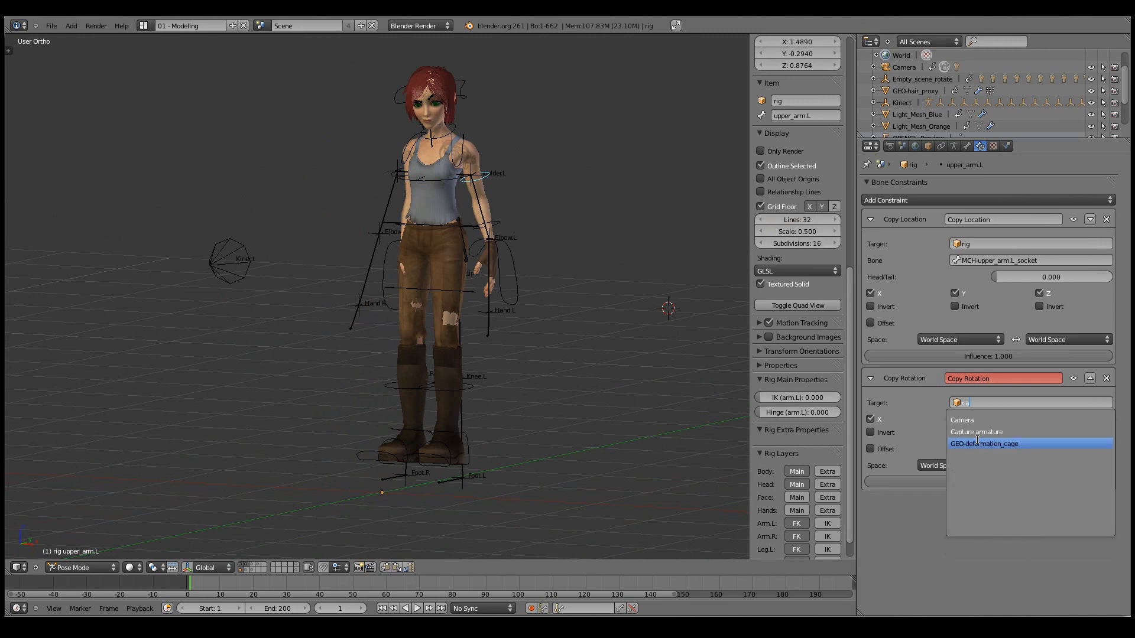
pyautogui.click(975, 432)
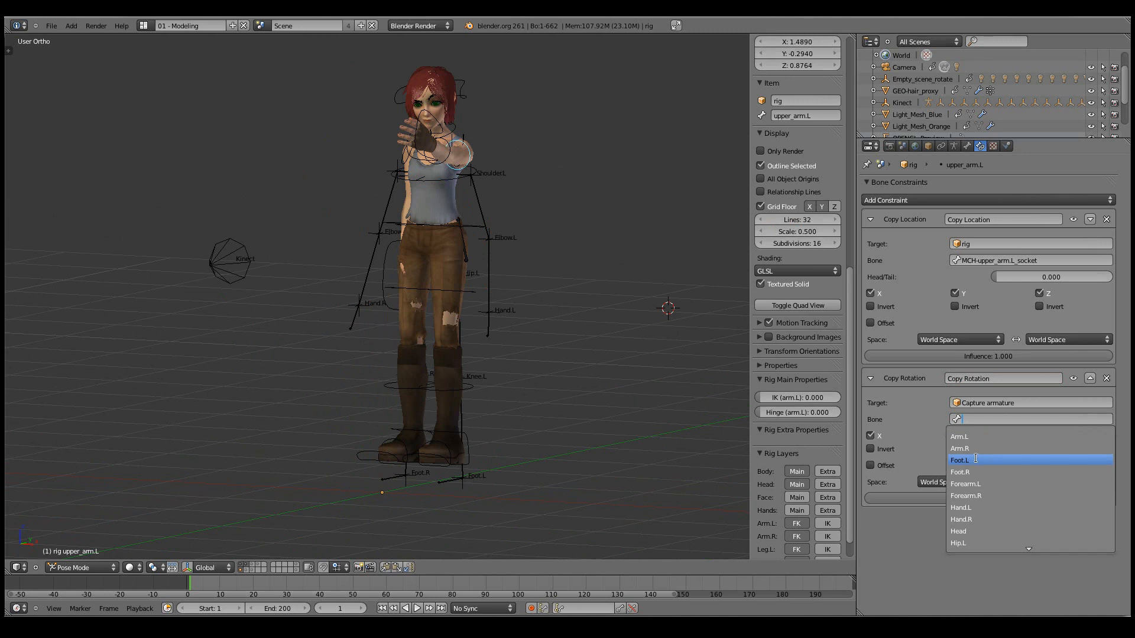
pyautogui.click(960, 436)
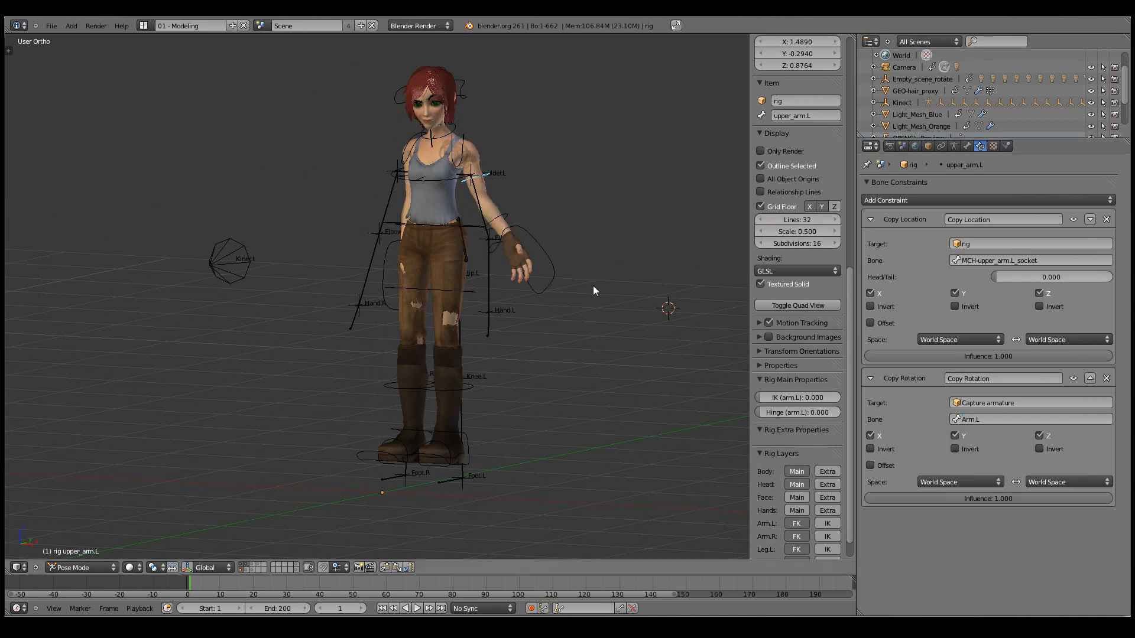
# Give forearm.L a Copy Rotation constraint targeting the Capture armature's Forearm.L bone.
pyautogui.click(496, 217)
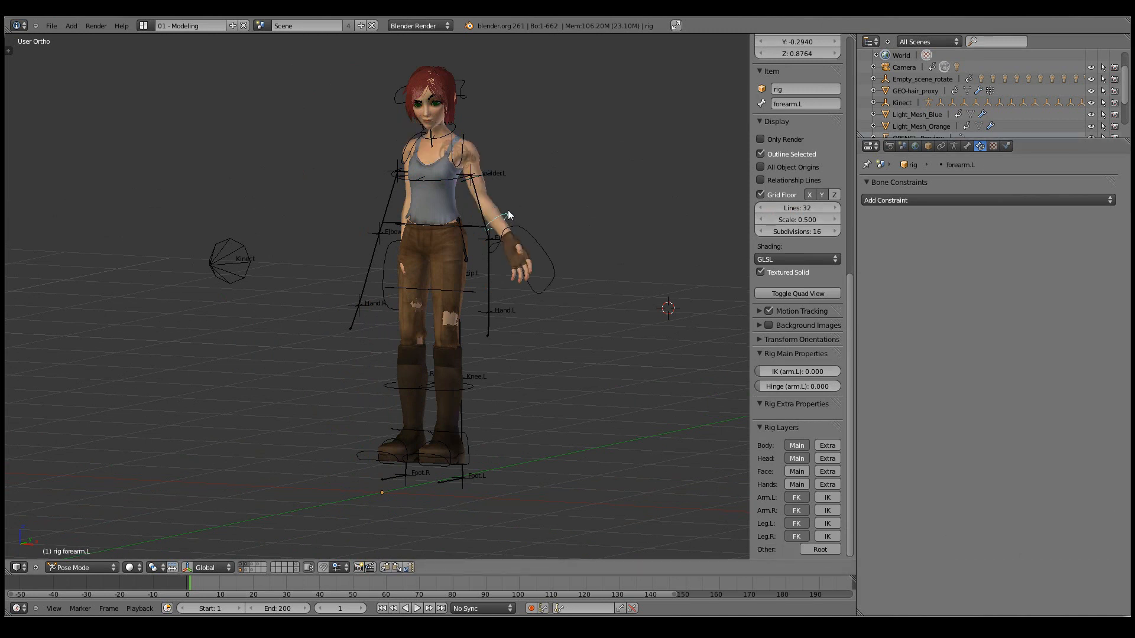
pyautogui.click(986, 200)
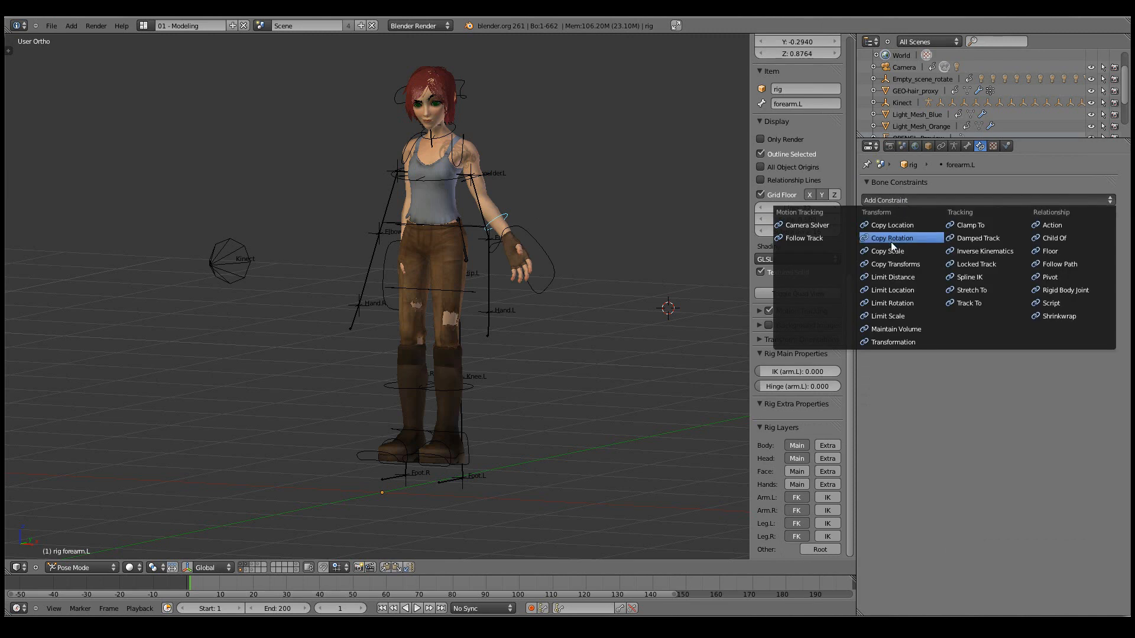
pyautogui.click(893, 237)
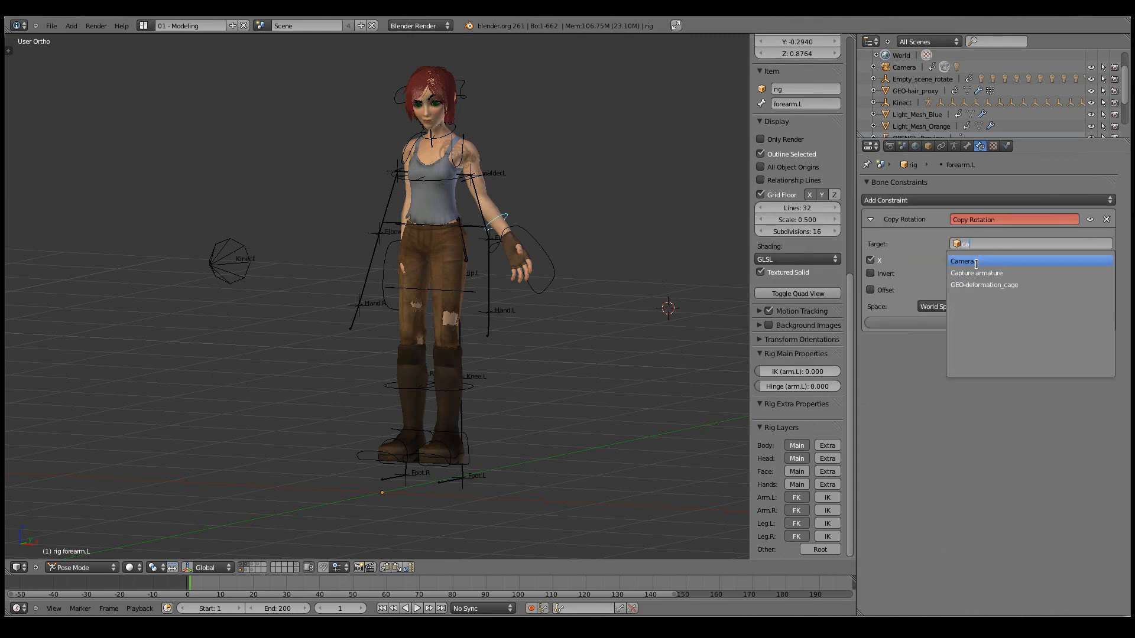
pyautogui.click(976, 273)
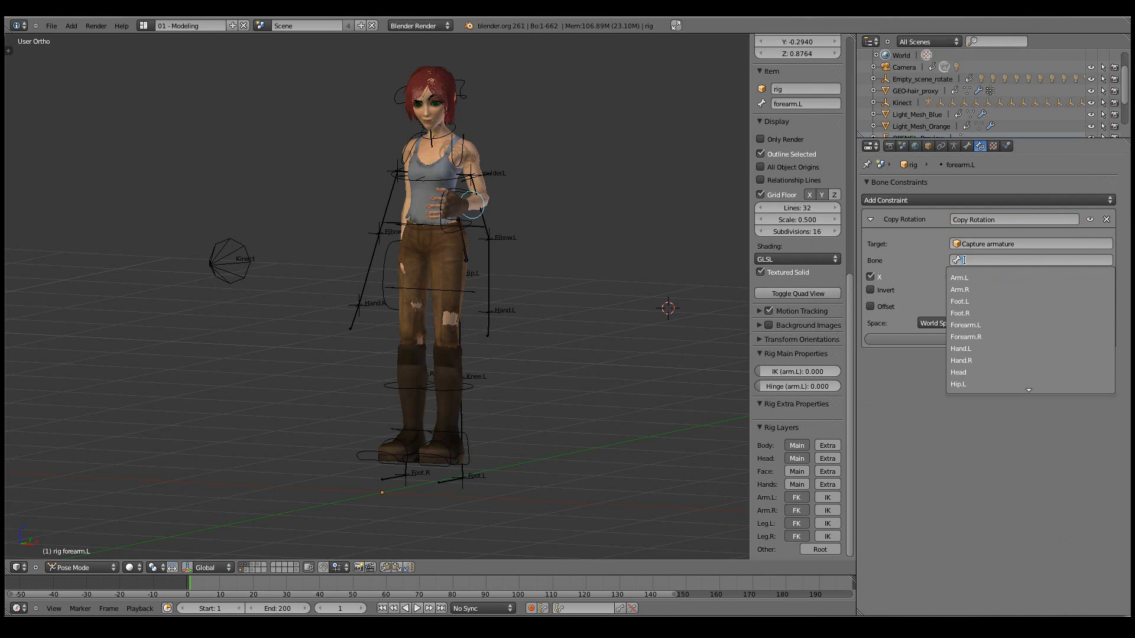
pyautogui.click(966, 325)
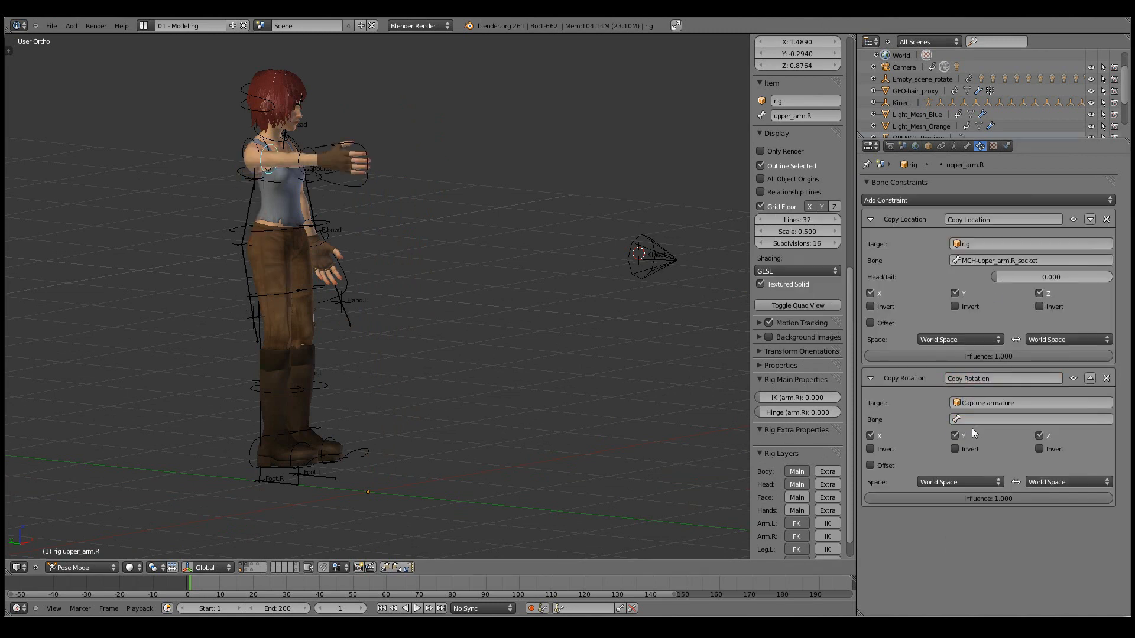
# Set the right upper arm's capture bone, then add a Copy Rotation constraint on forearm.R targeting Capture armature.
pyautogui.click(1027, 418)
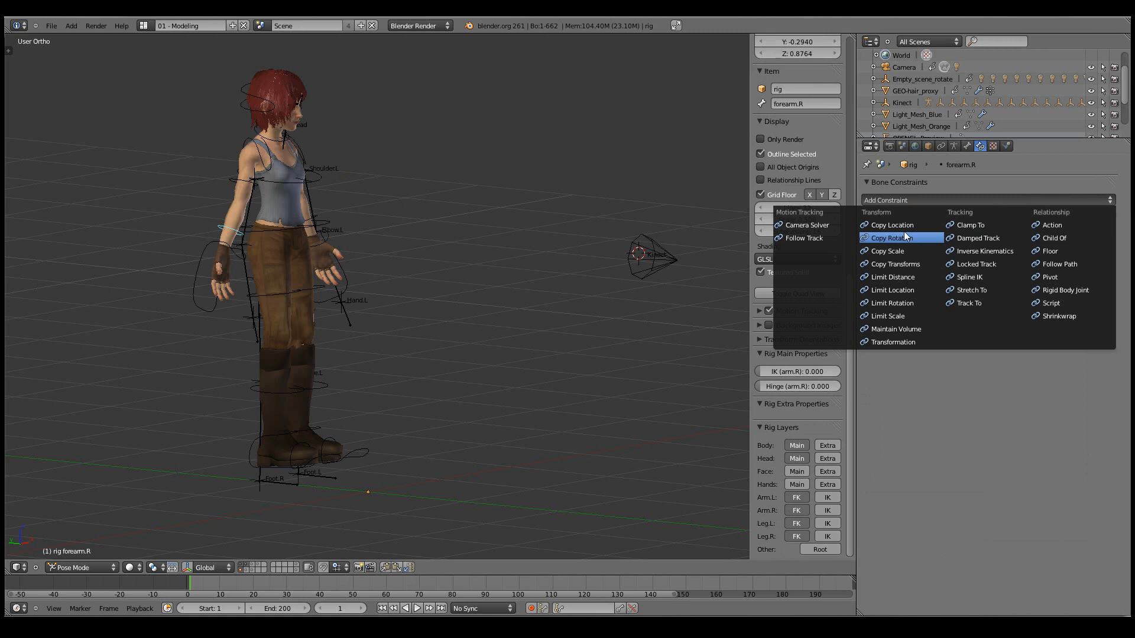
pyautogui.click(895, 237)
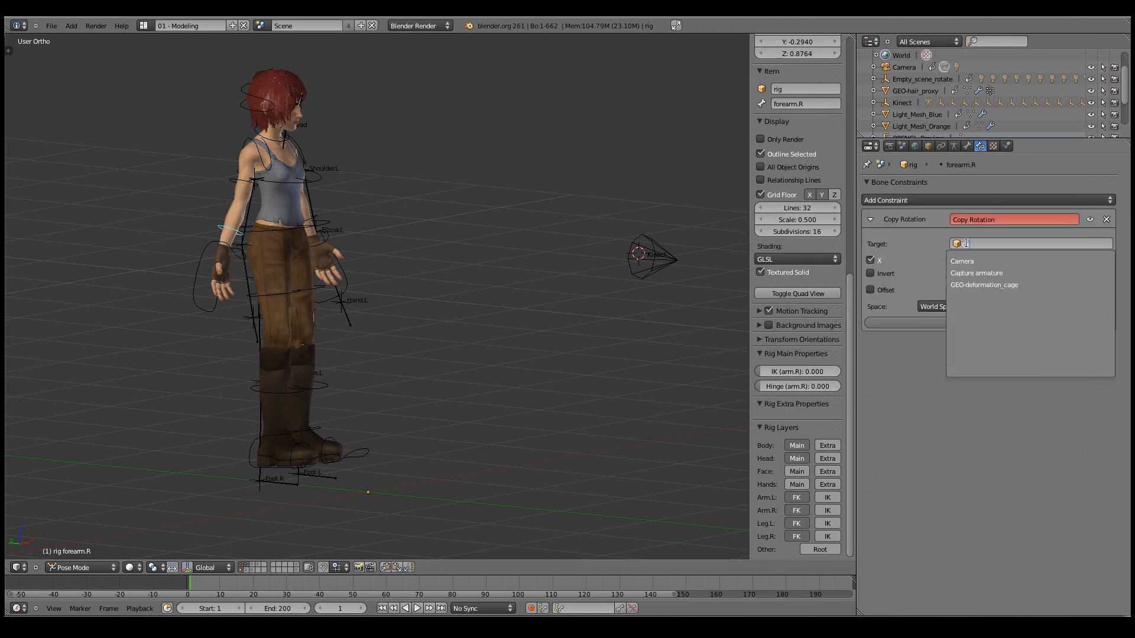
pyautogui.click(976, 273)
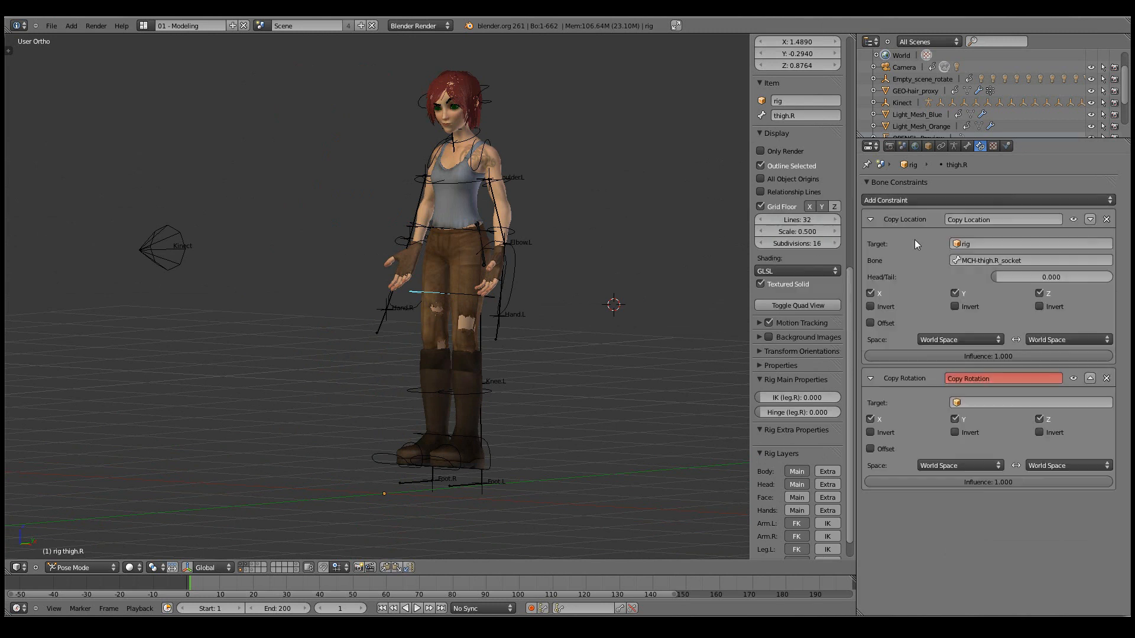
# Point thigh.R's Copy Rotation target at the Capture armature and list its bones.
pyautogui.click(1028, 402)
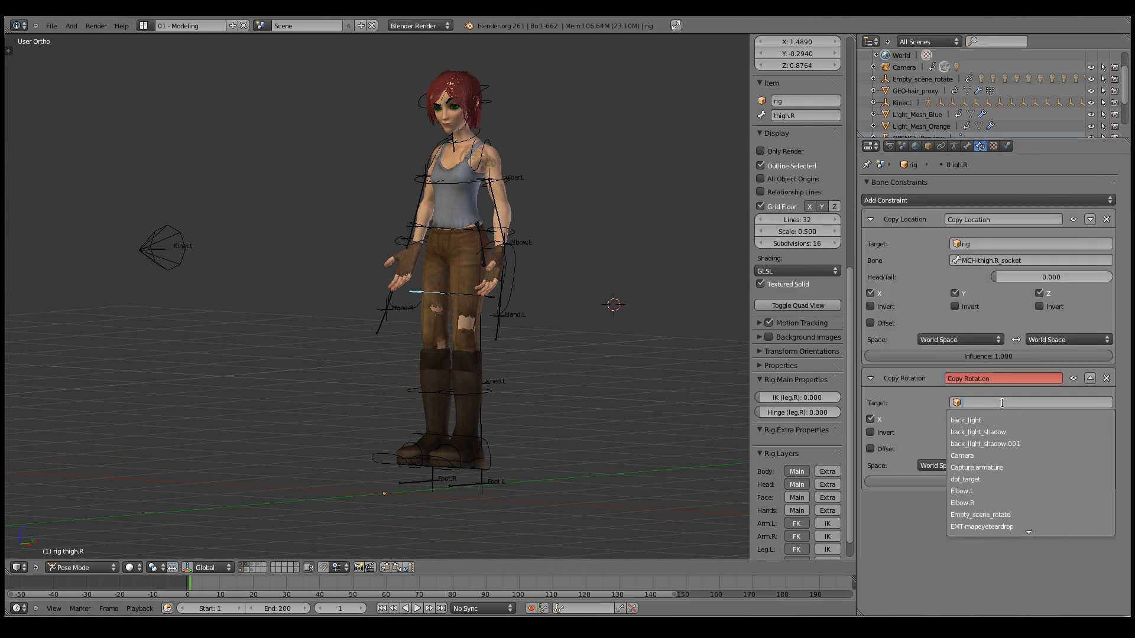
pyautogui.click(977, 467)
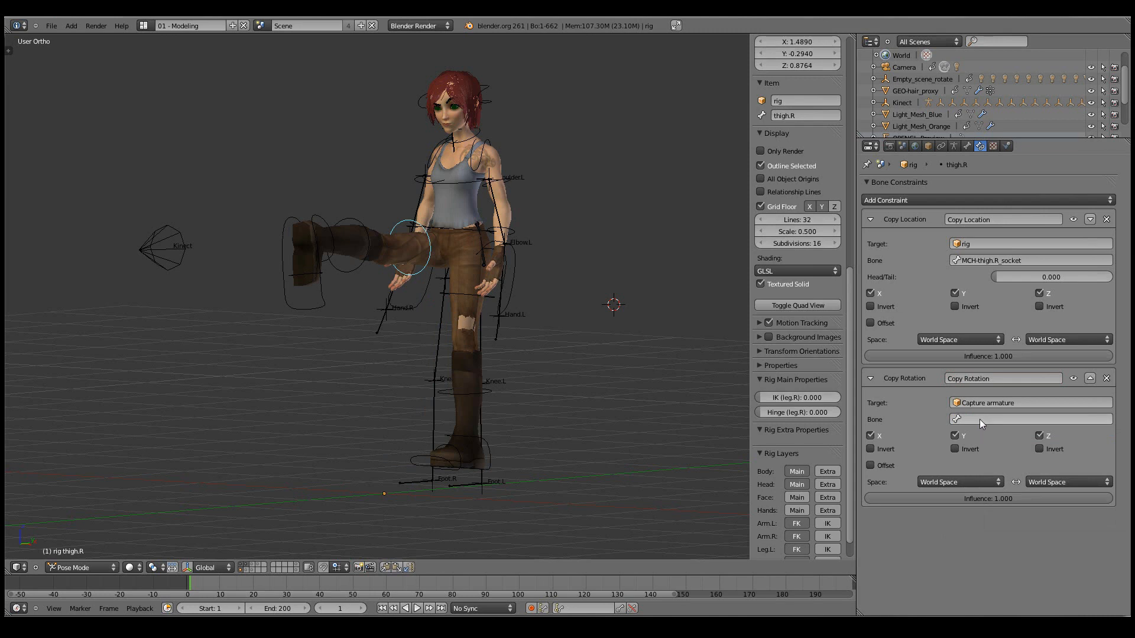
pyautogui.click(1013, 419)
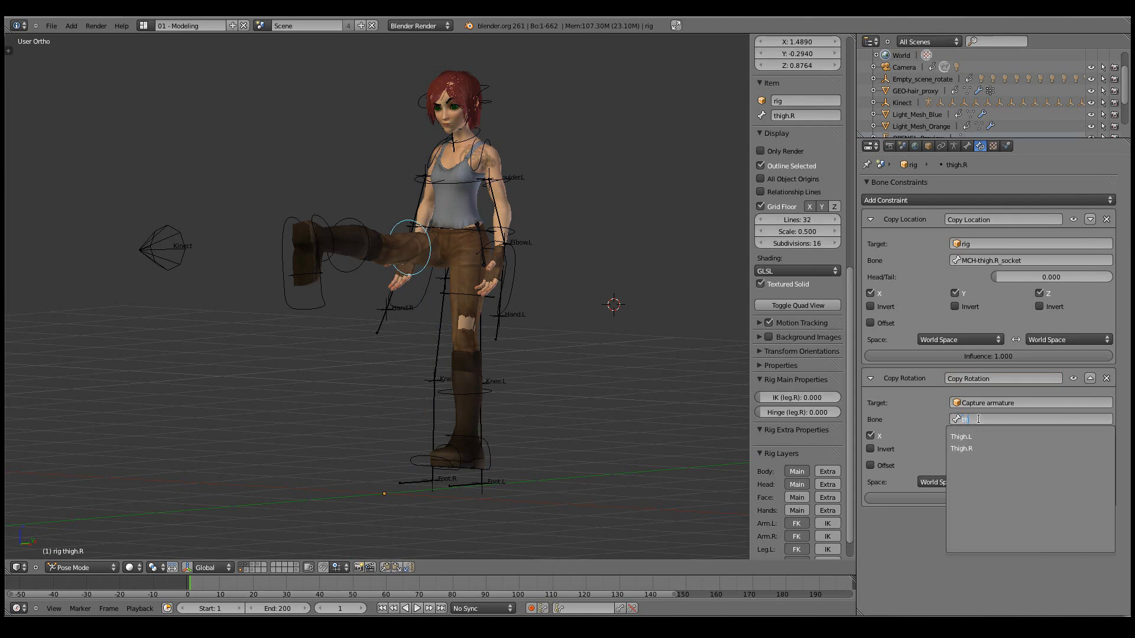
pyautogui.moveTo(961, 437)
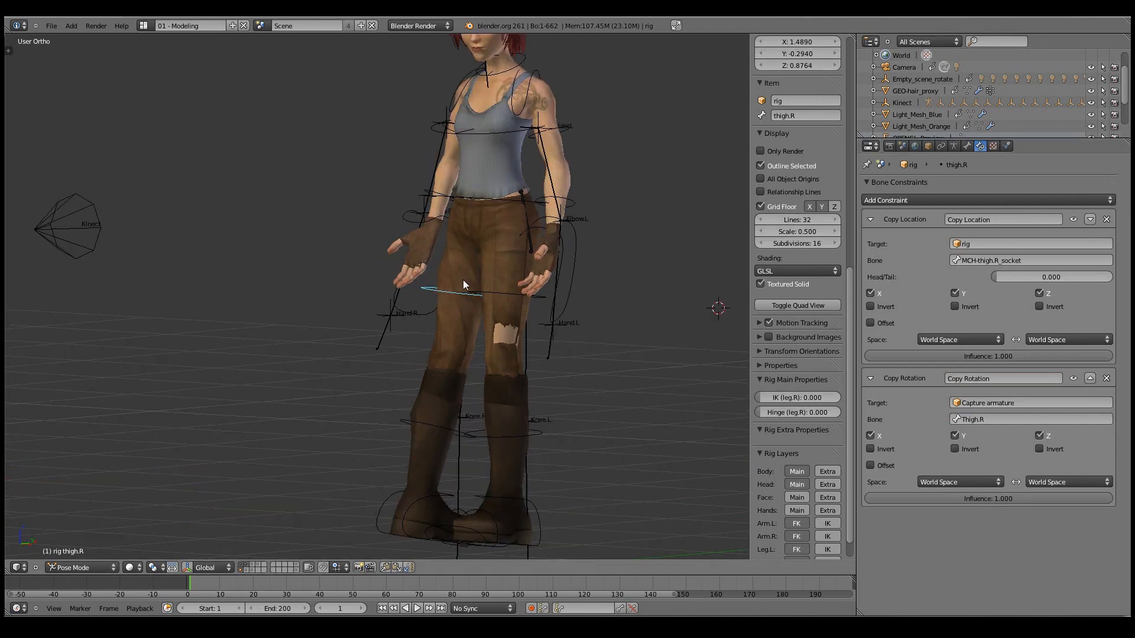
pyautogui.moveTo(464, 341)
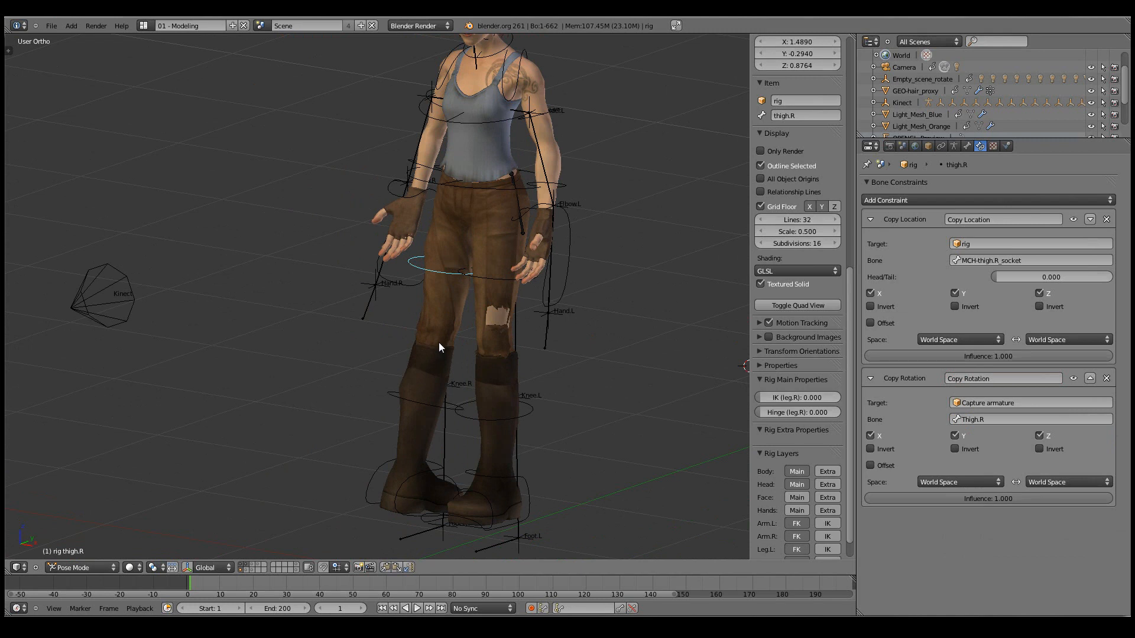
pyautogui.moveTo(458, 498)
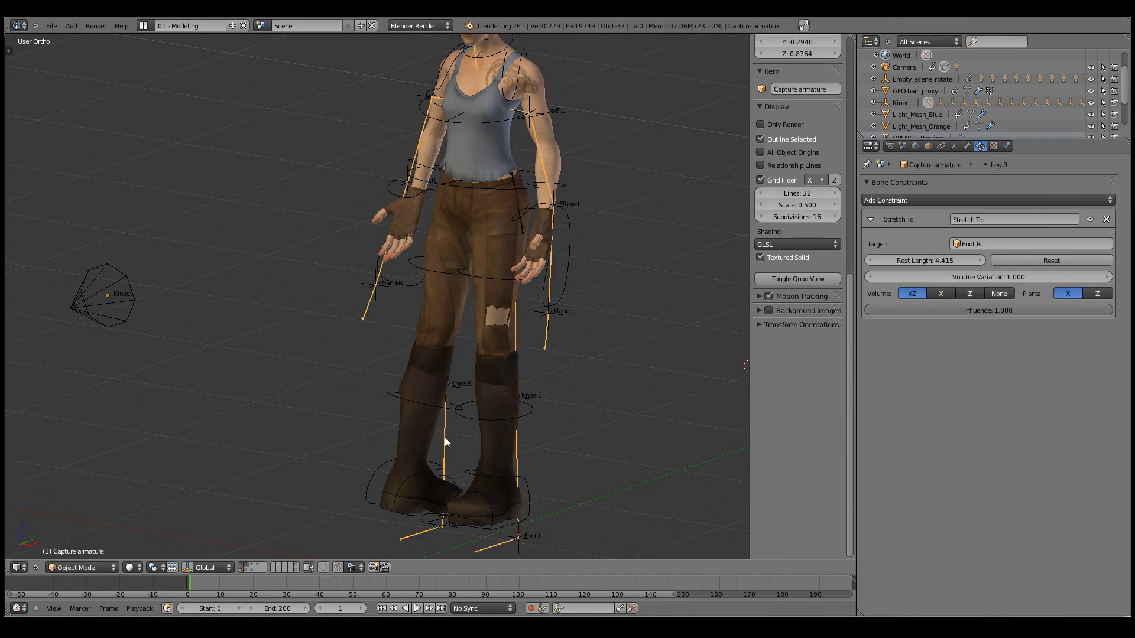
# Switch the Capture armature into Edit Mode and select the rig's shin.R bone.
pyautogui.press('Tab')
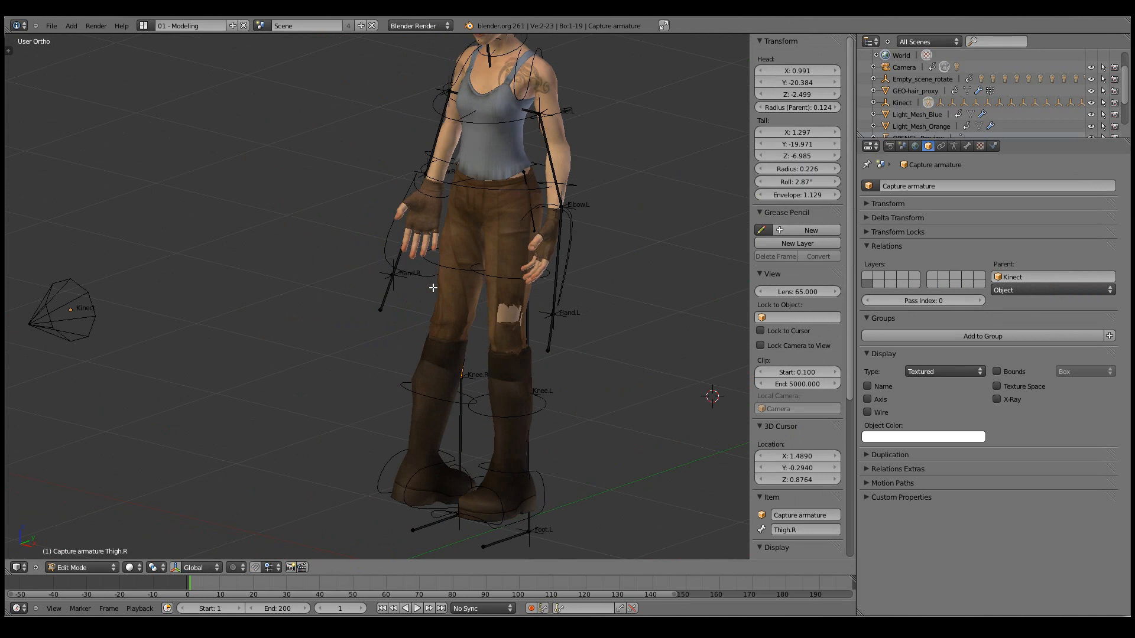
pyautogui.click(796, 181)
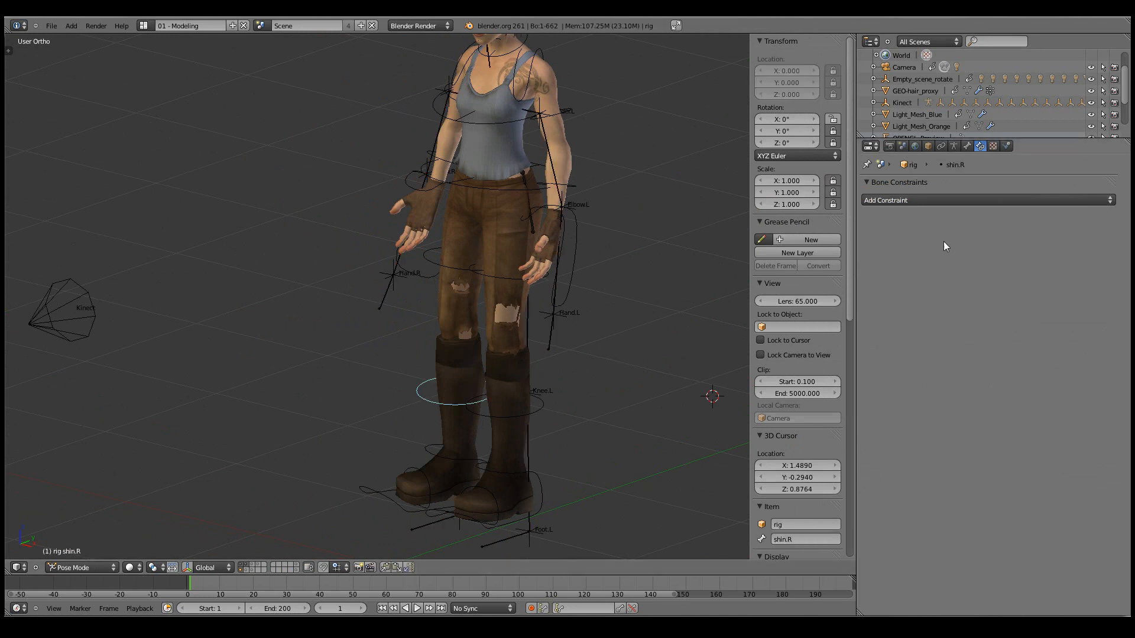
# Give shin.R a Copy Rotation constraint targeting the Capture armature's leg bone.
pyautogui.click(986, 200)
pyautogui.write('ca')
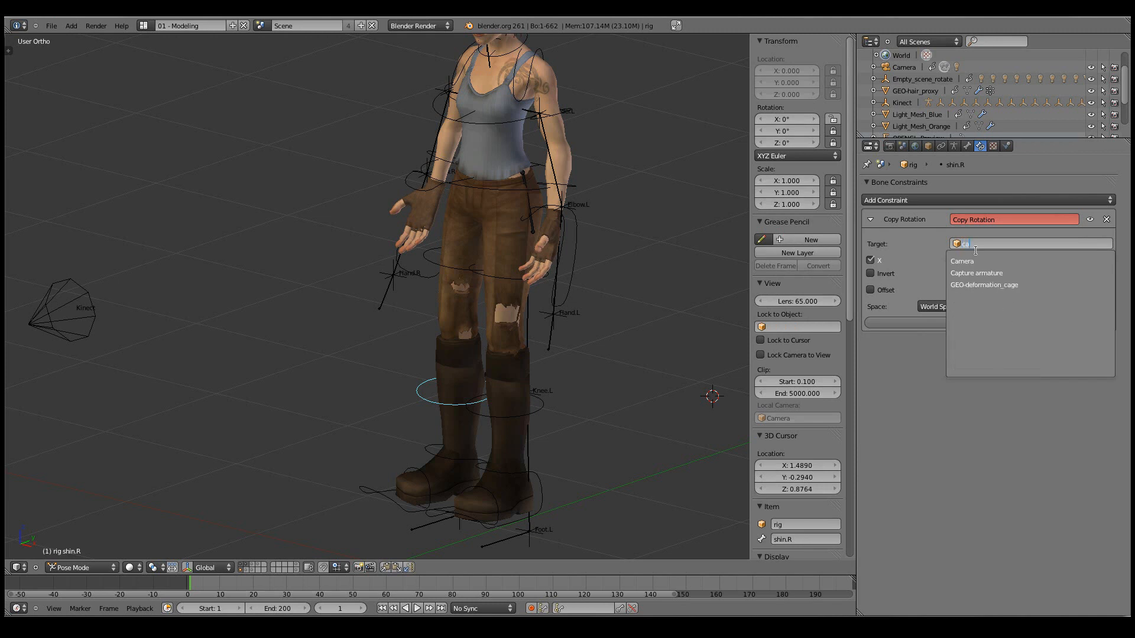
pyautogui.click(975, 274)
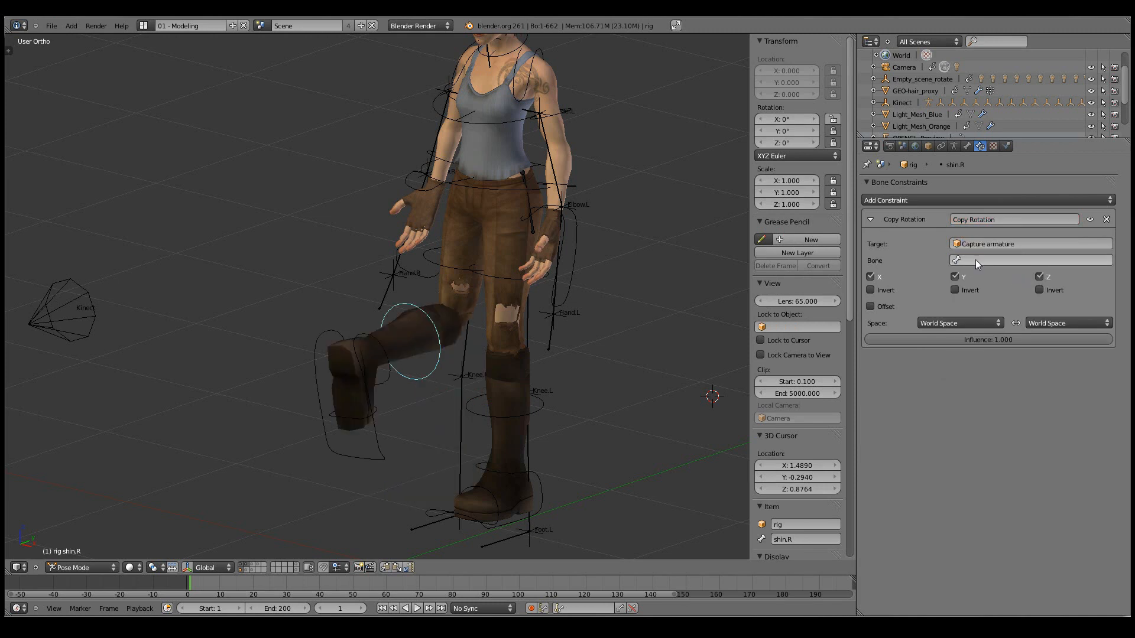
pyautogui.click(1028, 260)
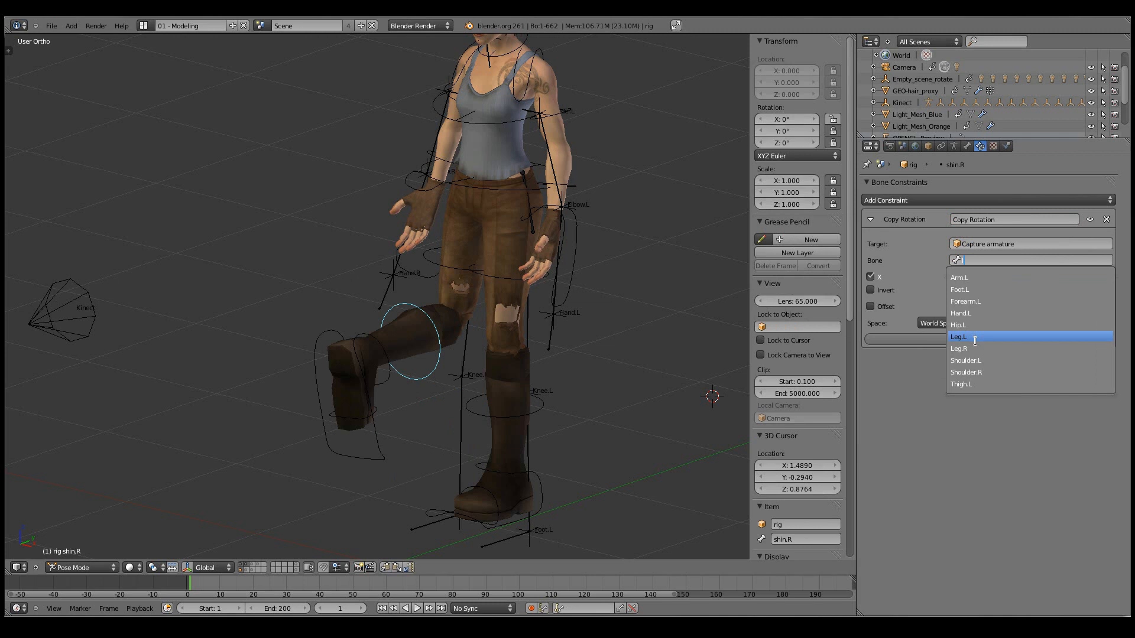
pyautogui.click(958, 348)
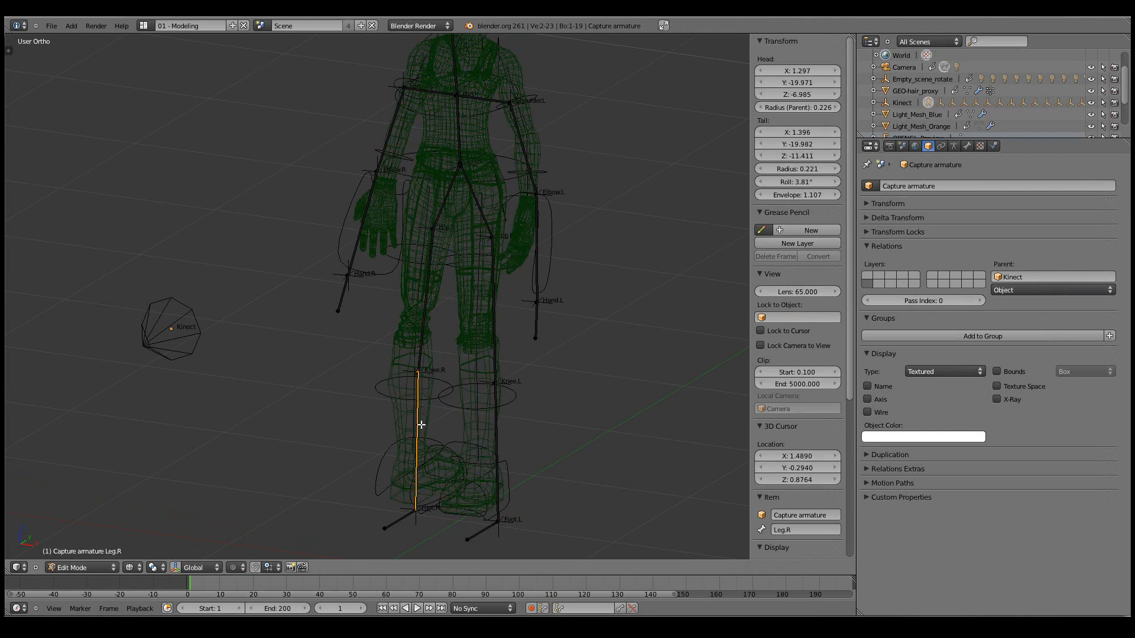
# Roll the Capture armature's Leg.R and Leg.L bones to 180°.
pyautogui.click(797, 181)
pyautogui.write('180')
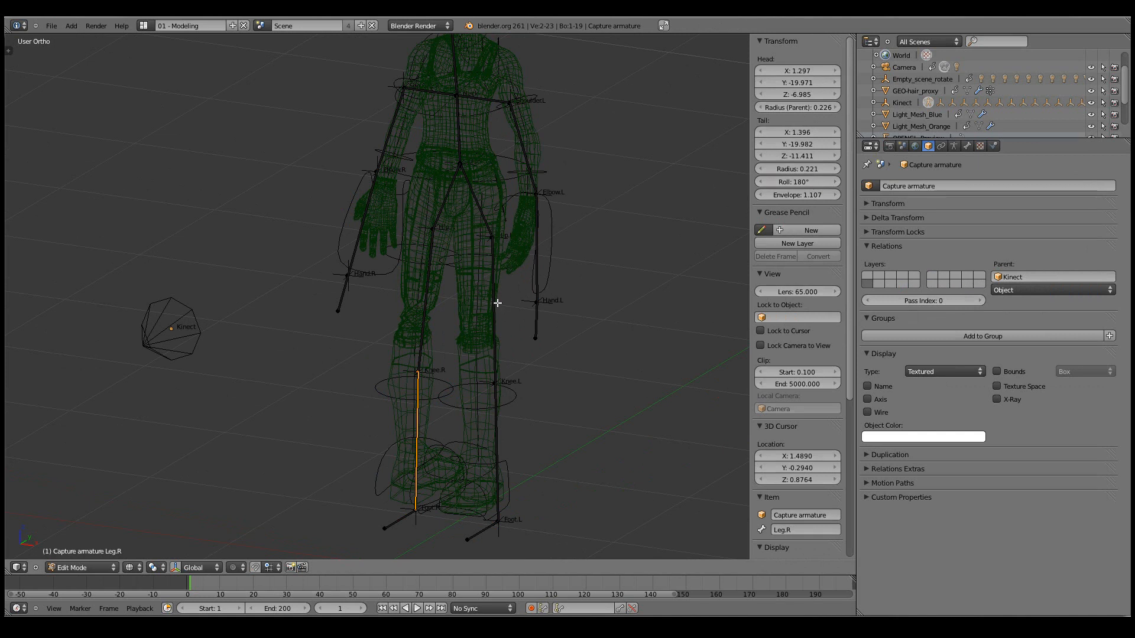
pyautogui.click(490, 304)
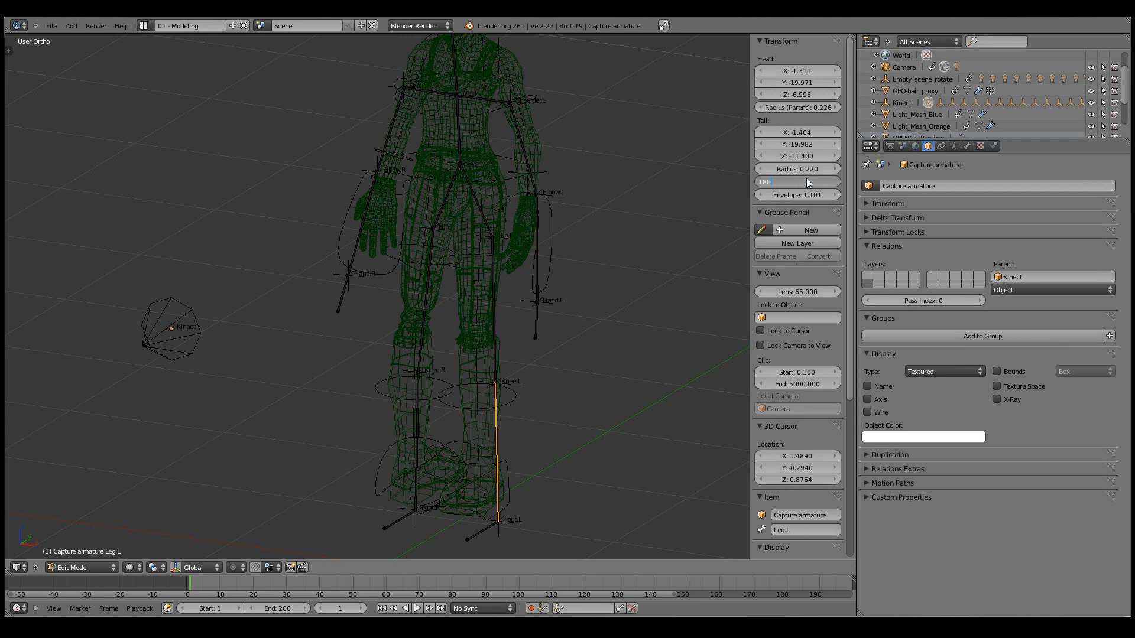
pyautogui.click(80, 567)
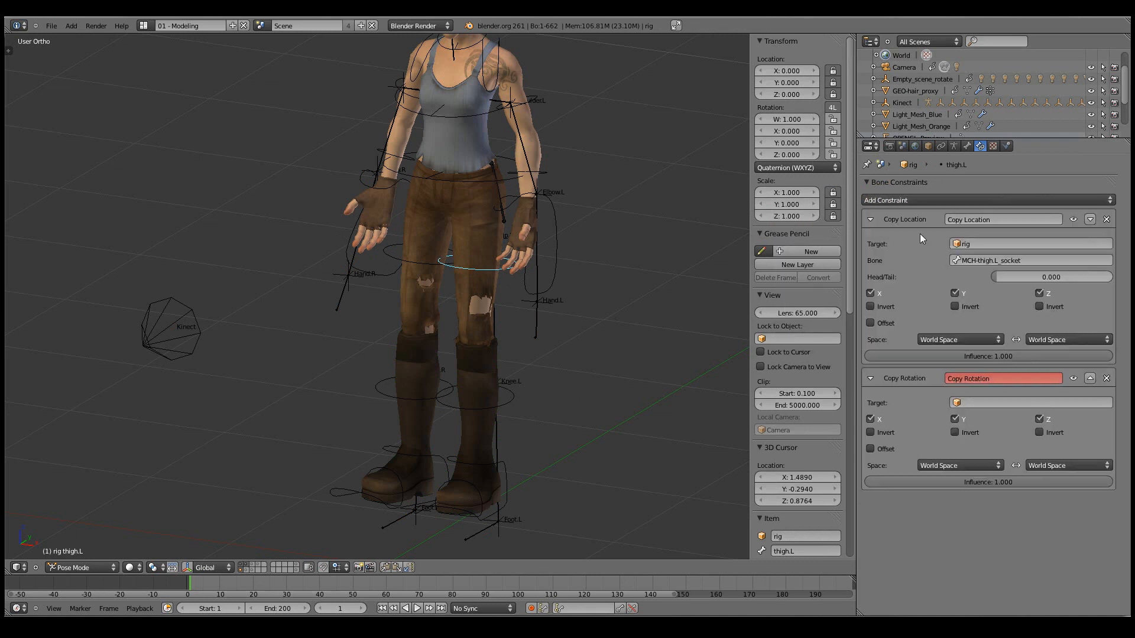
# Target thigh.L's Copy Rotation at the Capture armature's Thigh.R bone.
pyautogui.click(1027, 403)
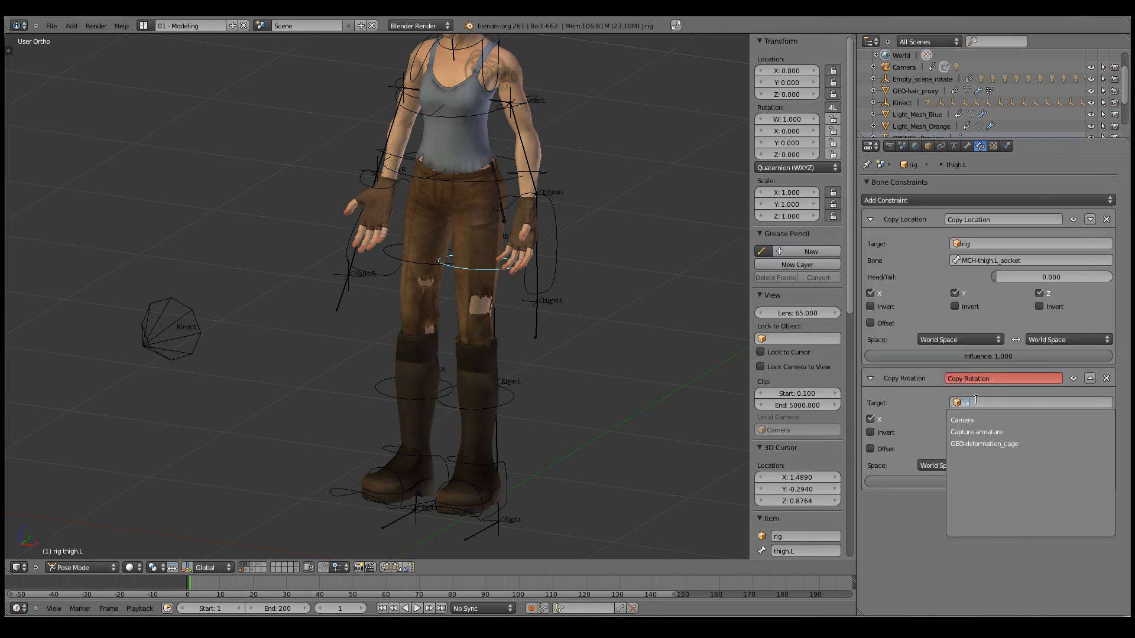
pyautogui.click(976, 431)
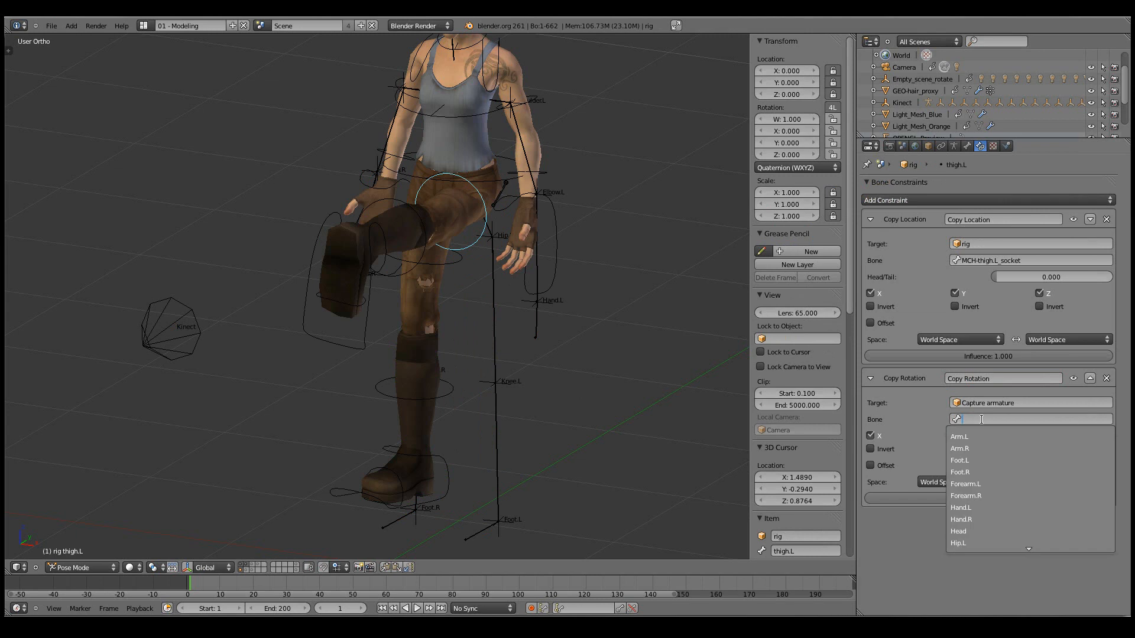
pyautogui.write('th')
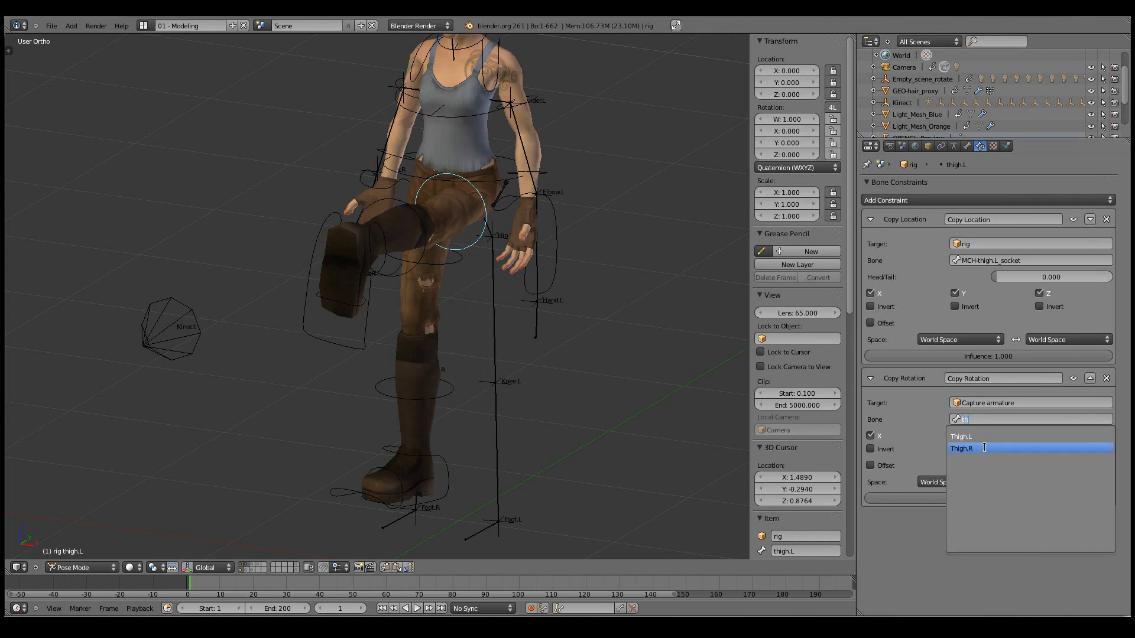
pyautogui.click(961, 436)
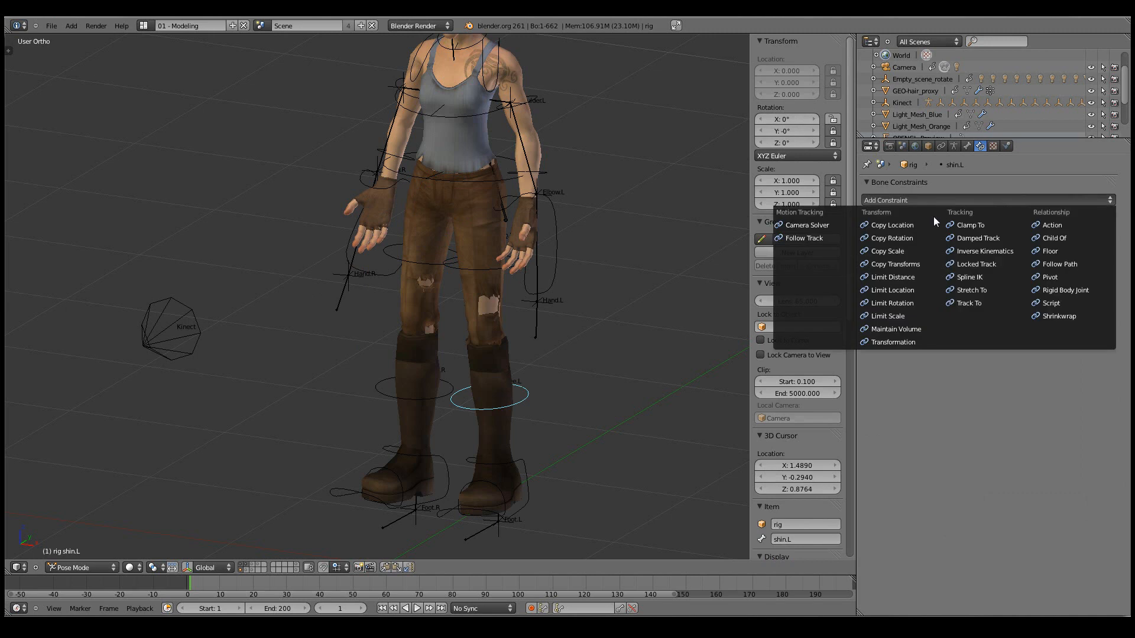
# Add a Copy Rotation constraint to shin.L targeting Capture armature bone Leg.L.
pyautogui.click(893, 237)
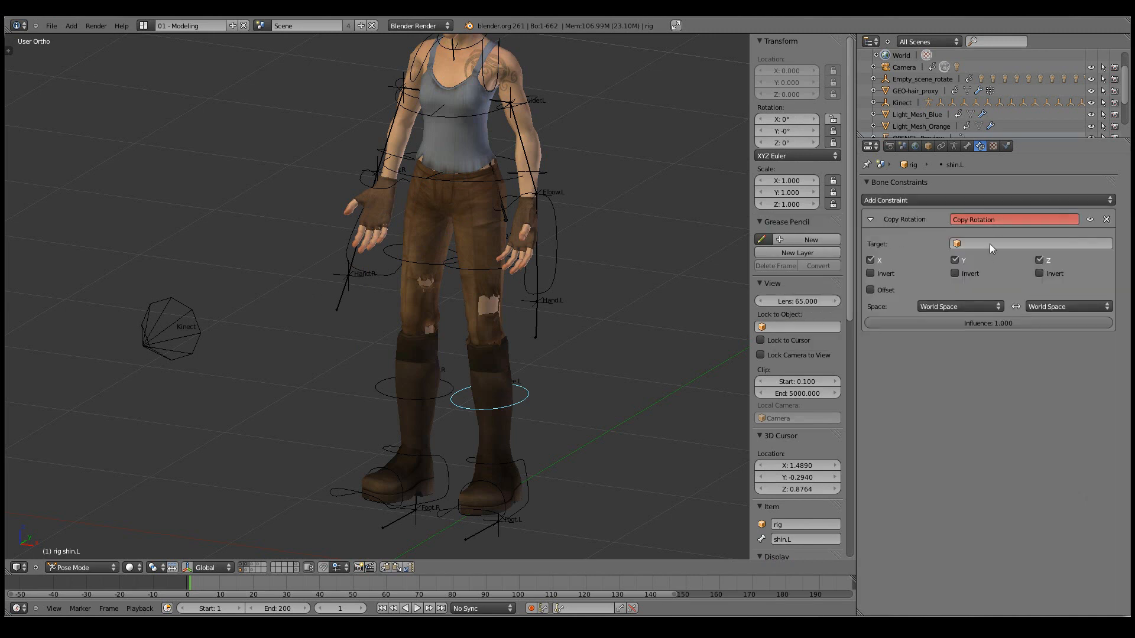
pyautogui.click(1028, 243)
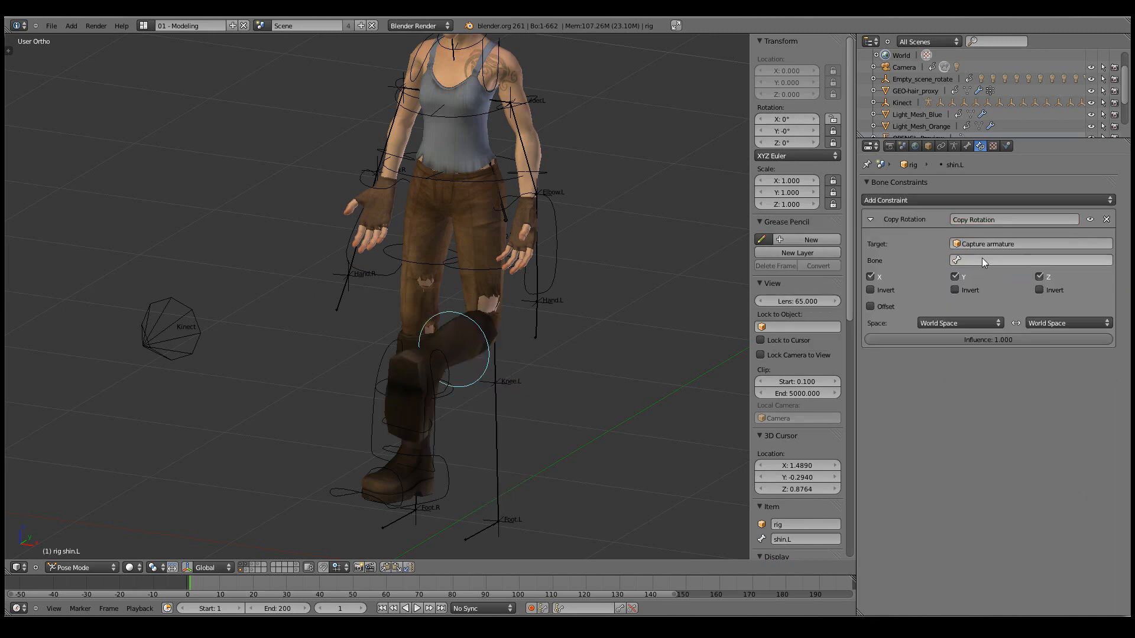
pyautogui.click(1028, 260)
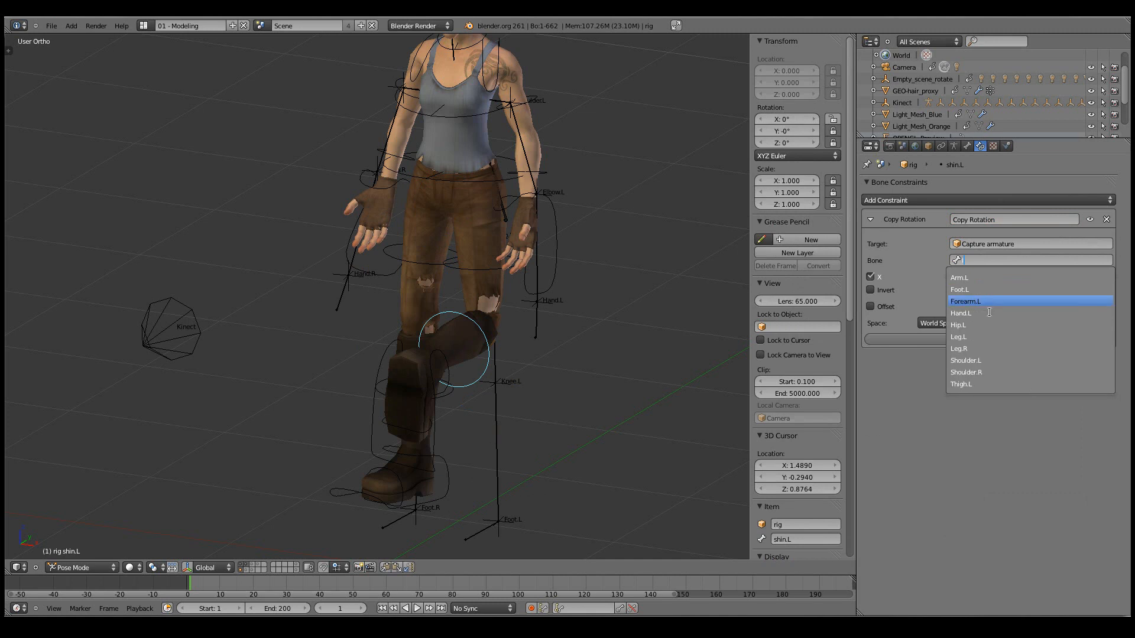
pyautogui.click(958, 337)
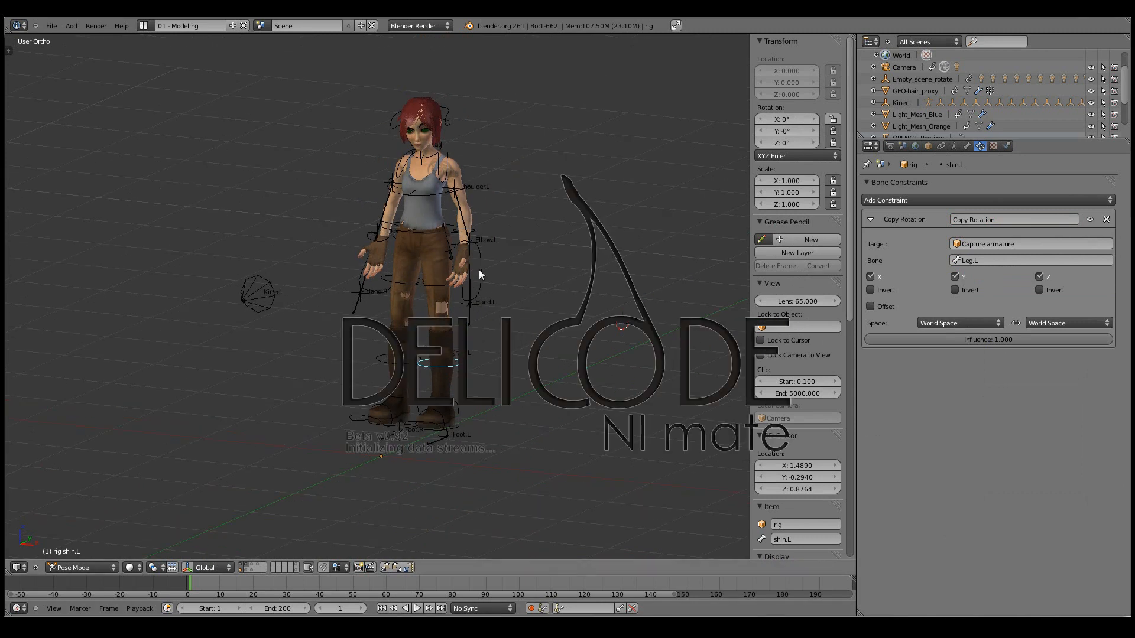
# Enable the Delicode NI mate add-on under Animation in User Preferences.
pyautogui.click(51, 26)
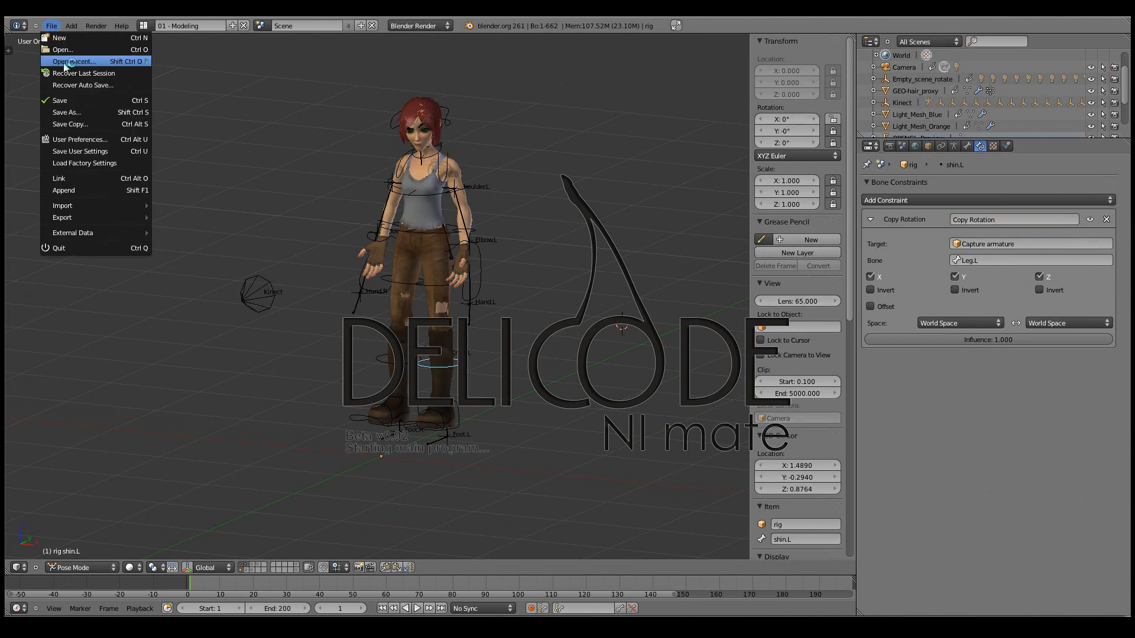
pyautogui.click(80, 138)
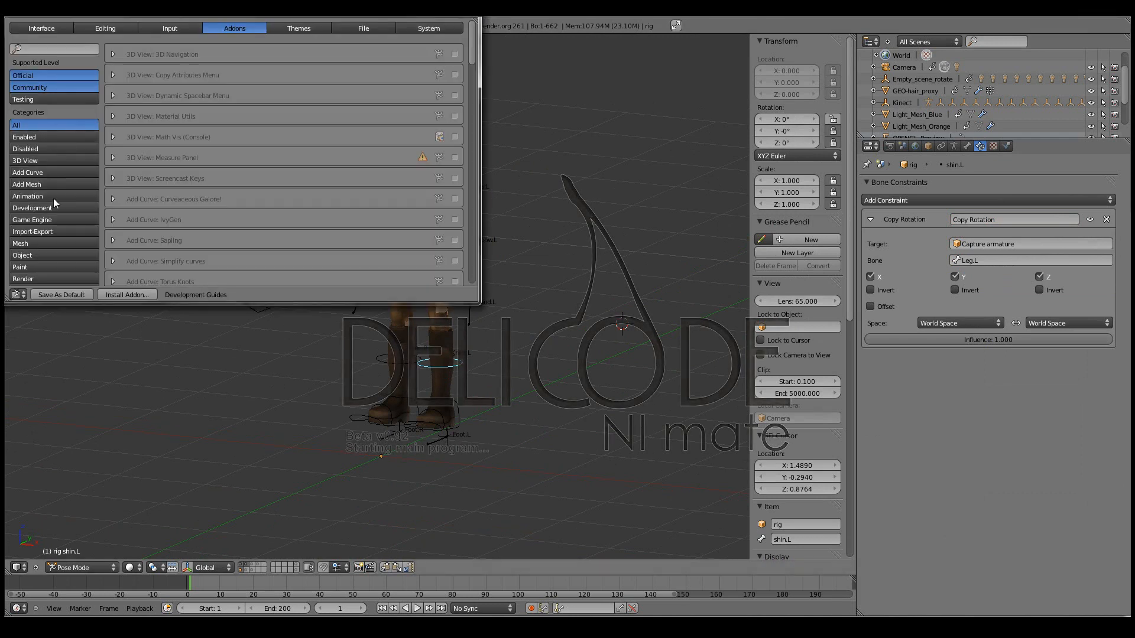
pyautogui.click(28, 195)
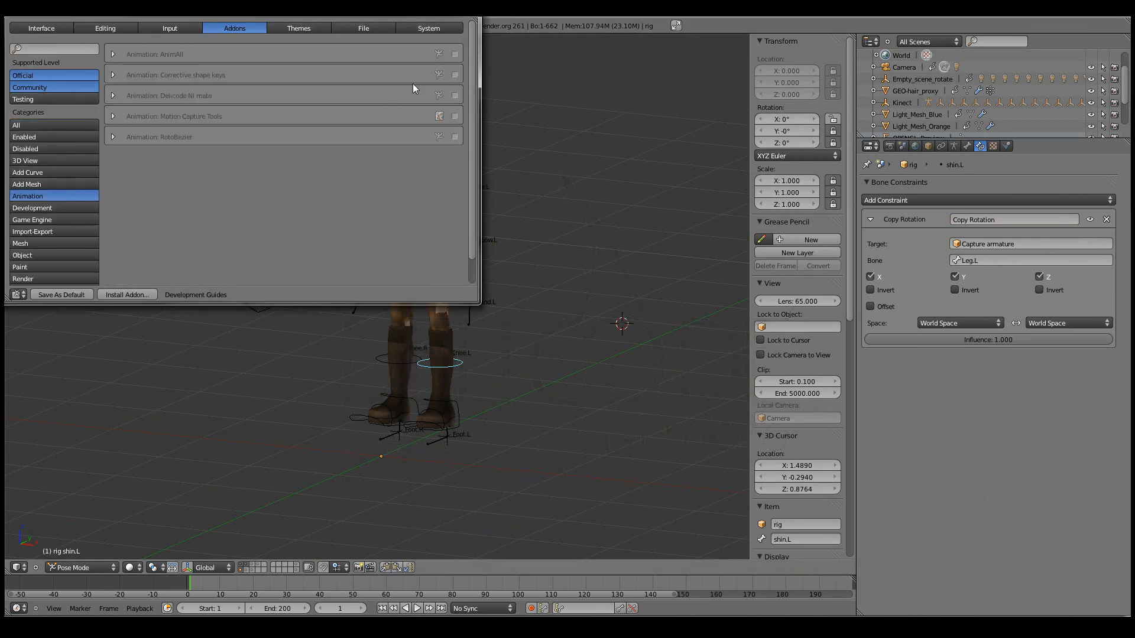
pyautogui.click(454, 95)
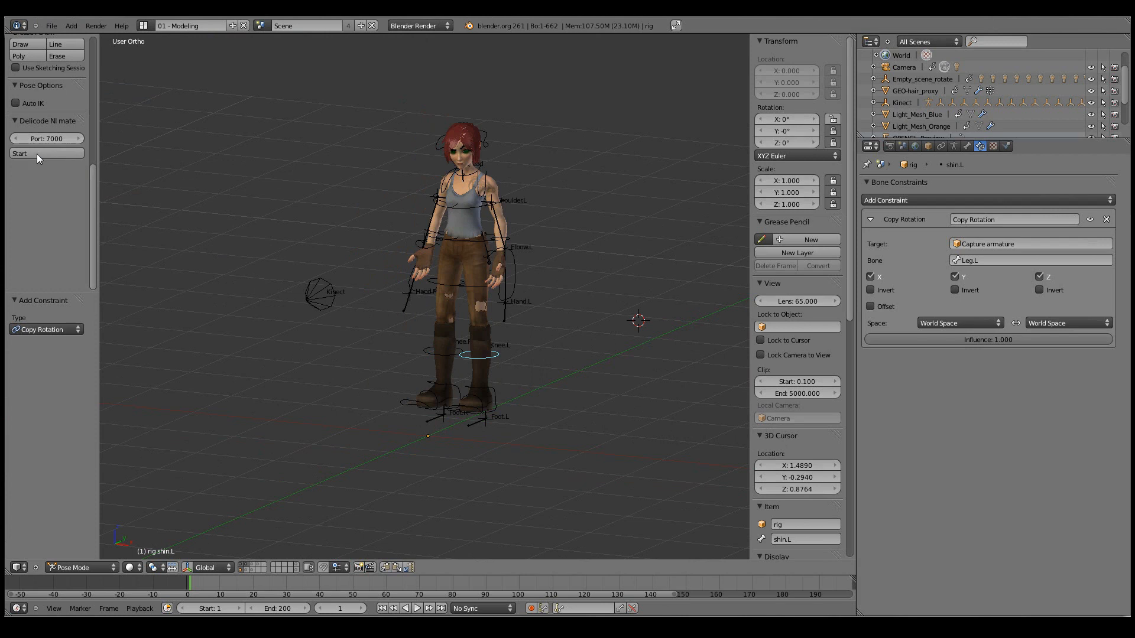
# Start the NI mate receiver on port 7000, then close its configuration window.
pyautogui.click(20, 153)
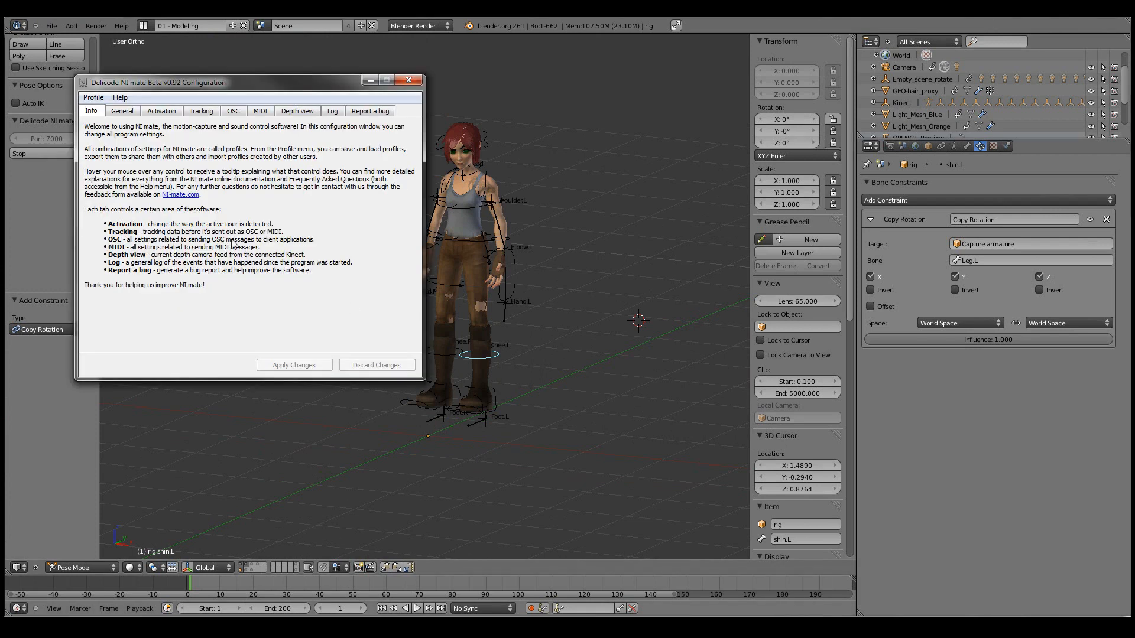
pyautogui.click(93, 97)
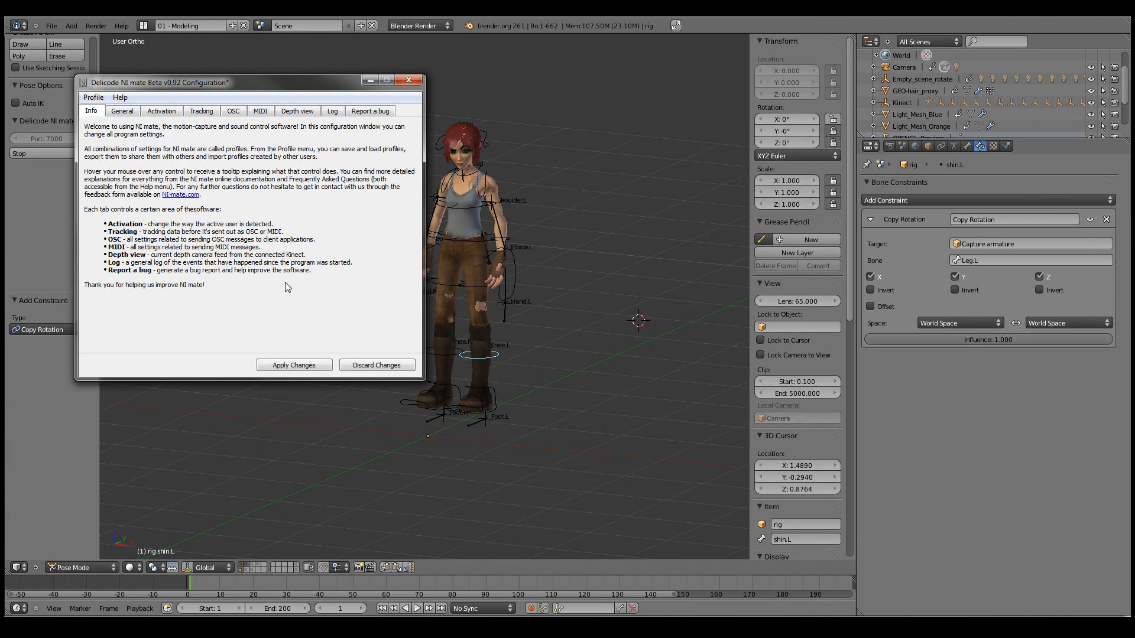
pyautogui.moveTo(297, 333)
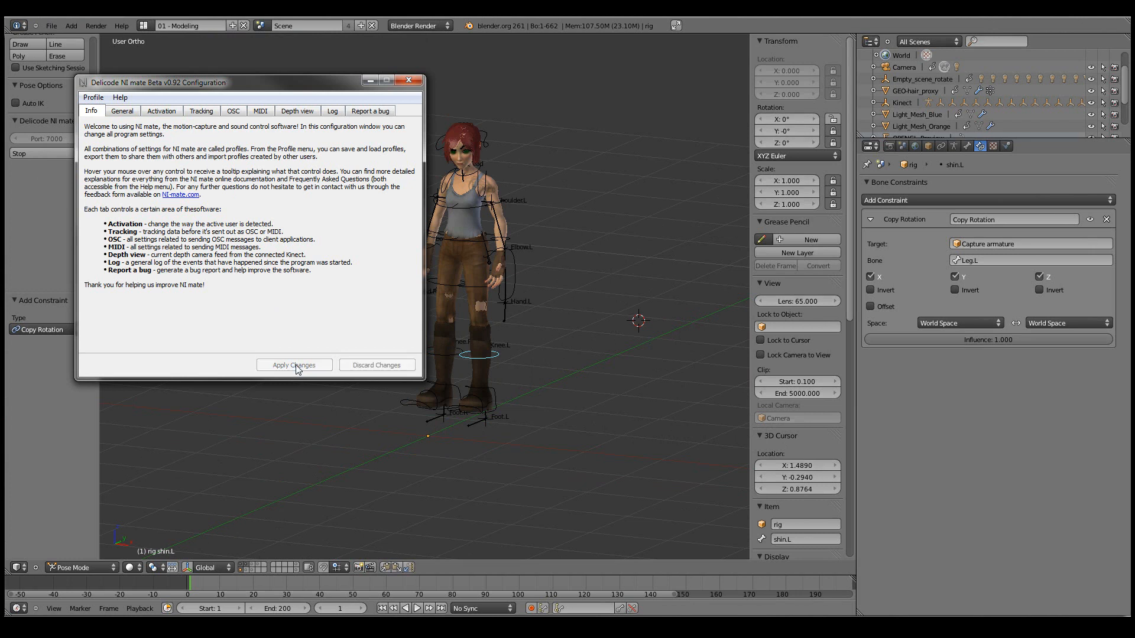
pyautogui.click(294, 364)
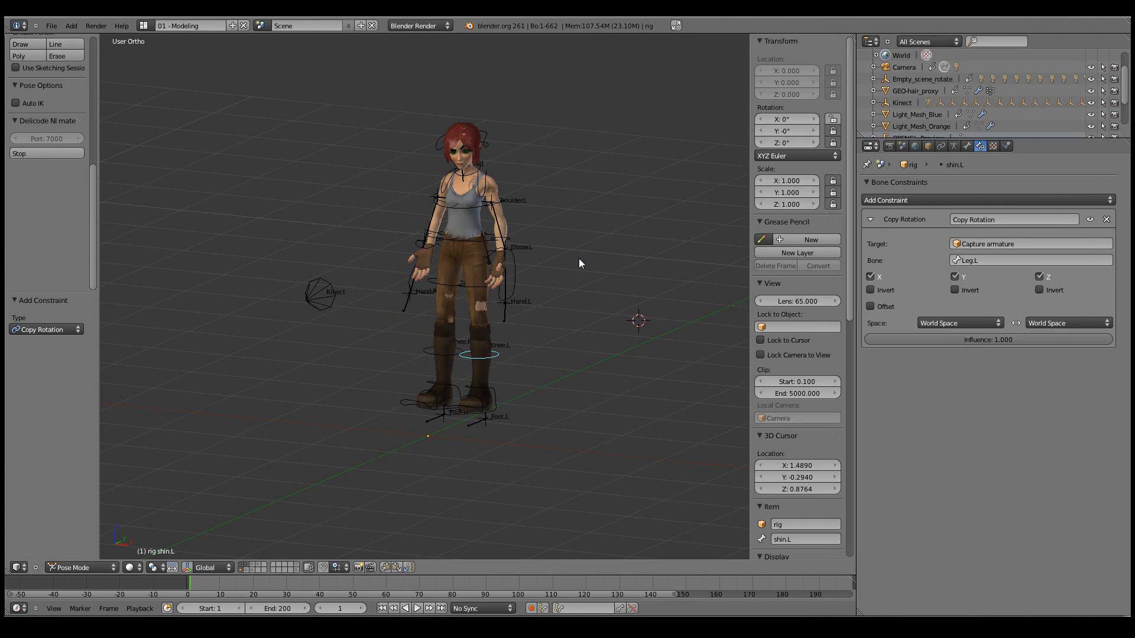
pyautogui.moveTo(581, 264)
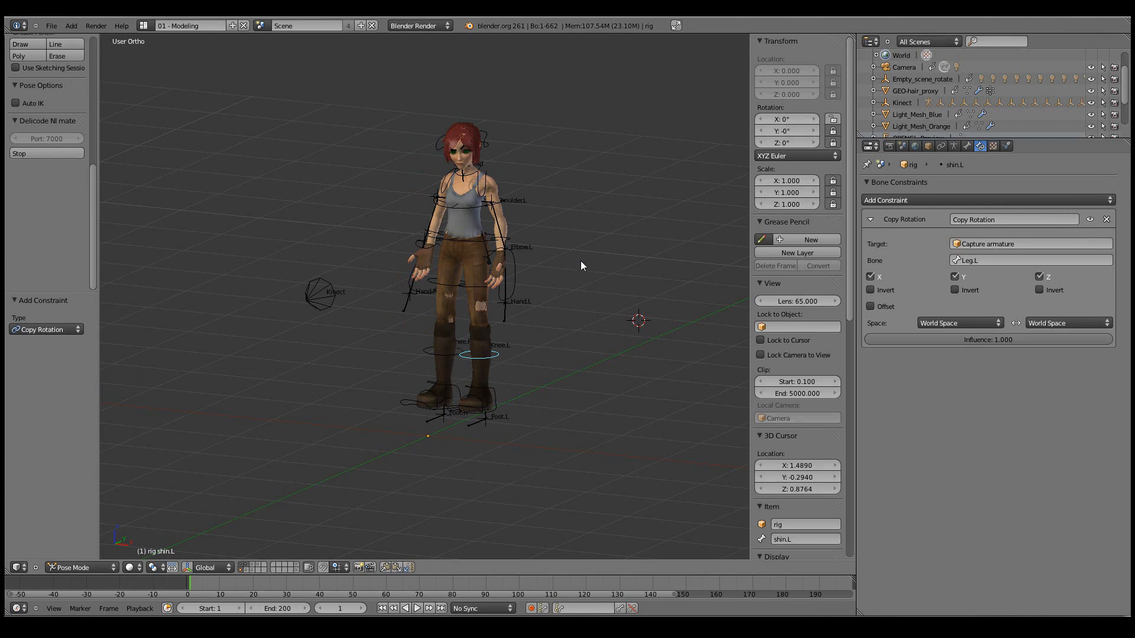